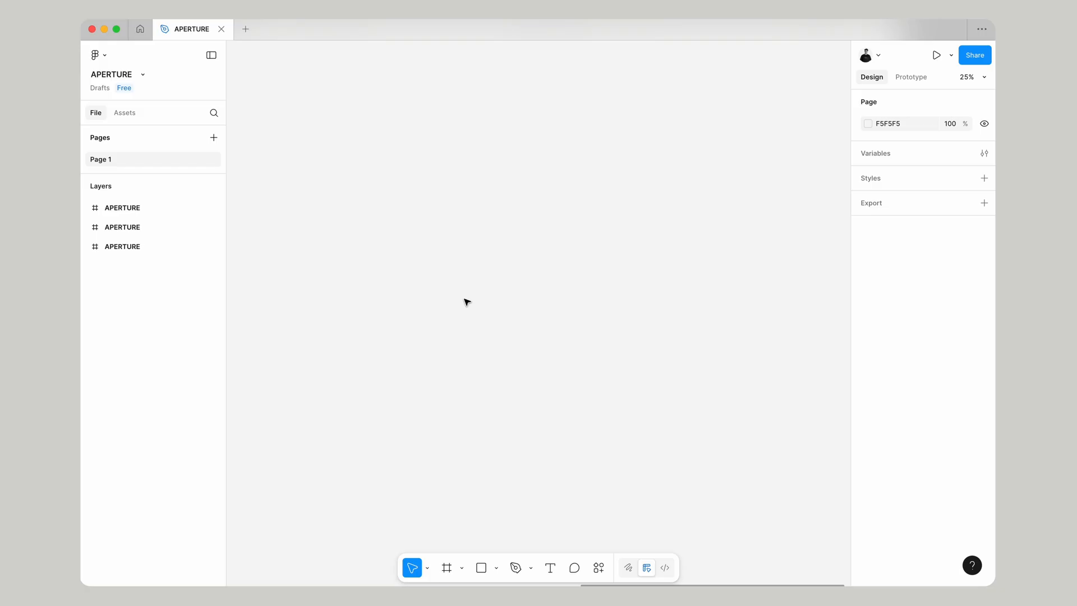
# Create a MacBook Pro 14" frame named HOME holding the waterfall photo
pyautogui.click(447, 567)
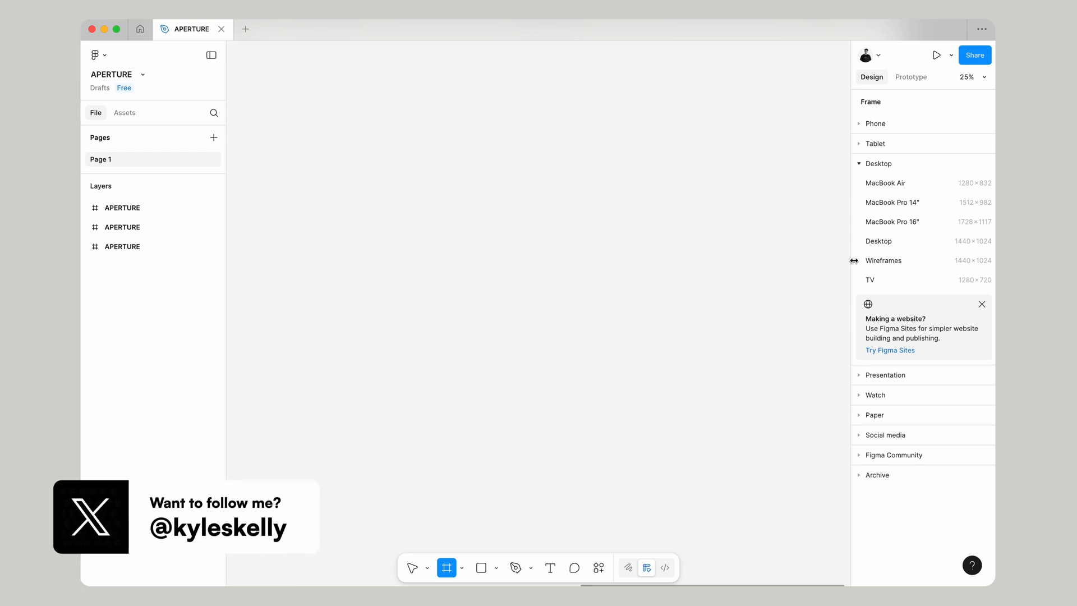
pyautogui.click(892, 202)
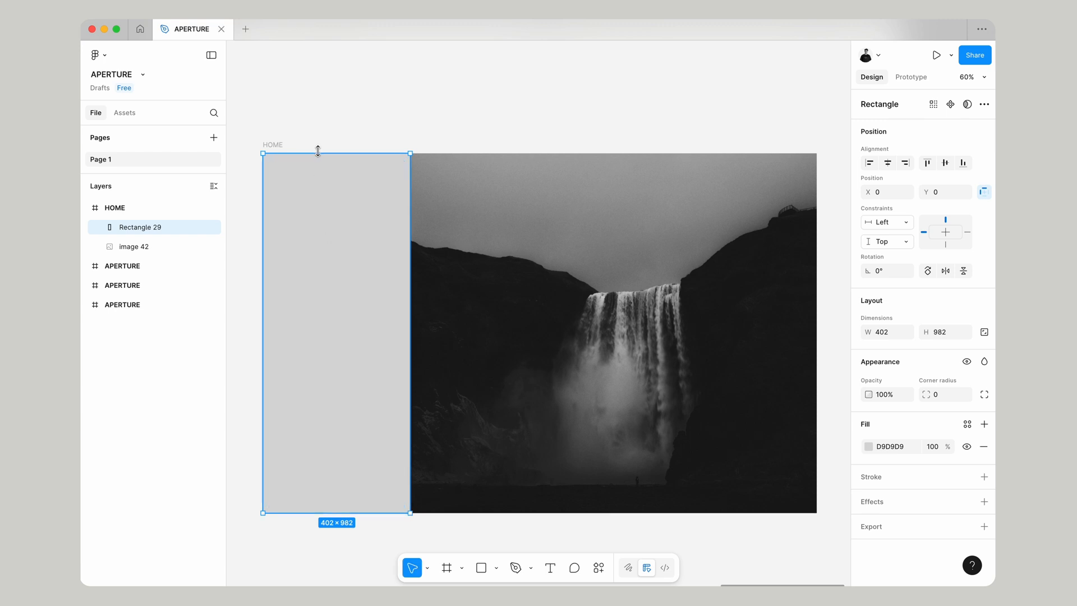
pyautogui.moveTo(407, 290)
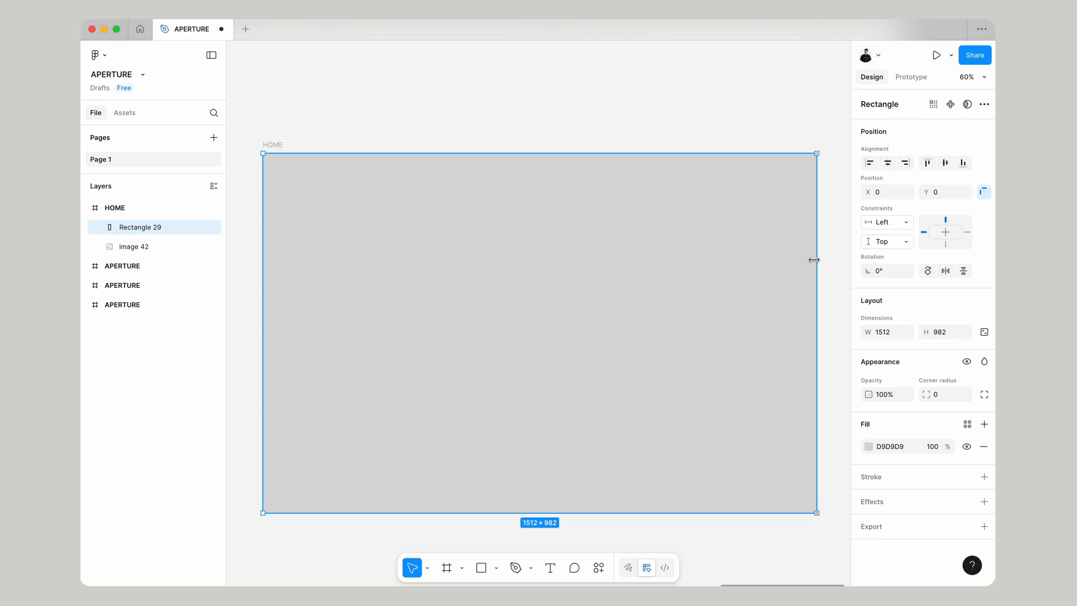
pyautogui.moveTo(838, 239)
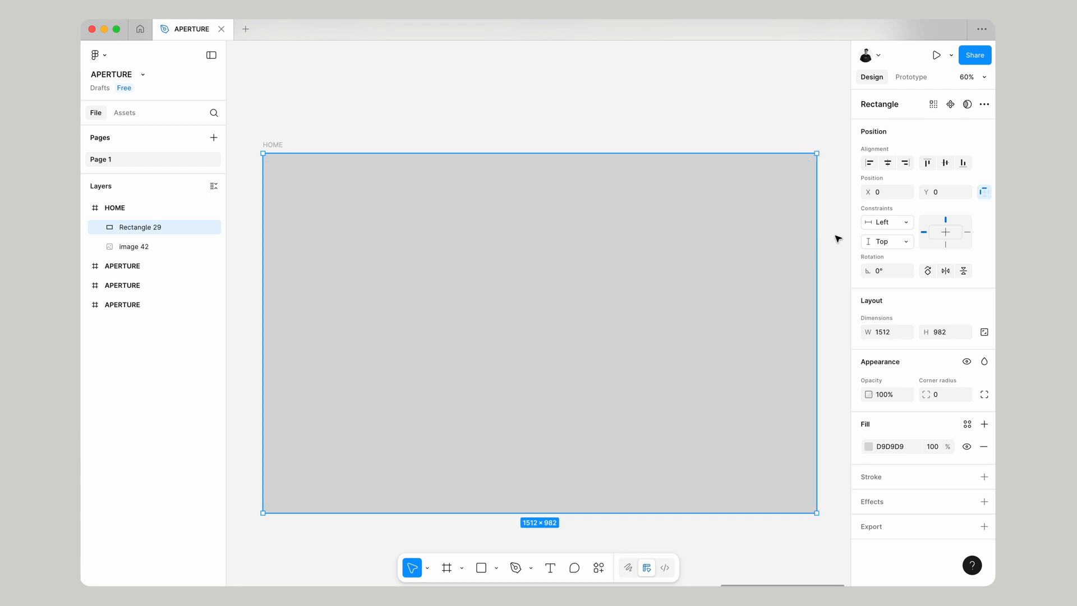
# Give Rectangle 29 width 302.4, a single-side FFFFFF stroke and no fill
pyautogui.click(882, 331)
pyautogui.write('302.4')
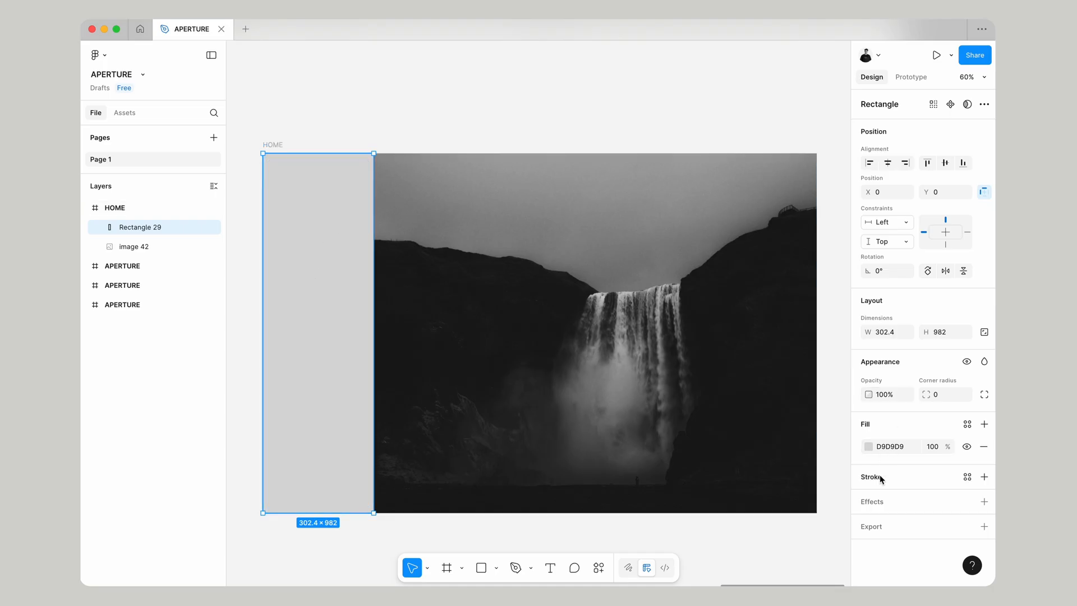
pyautogui.click(983, 477)
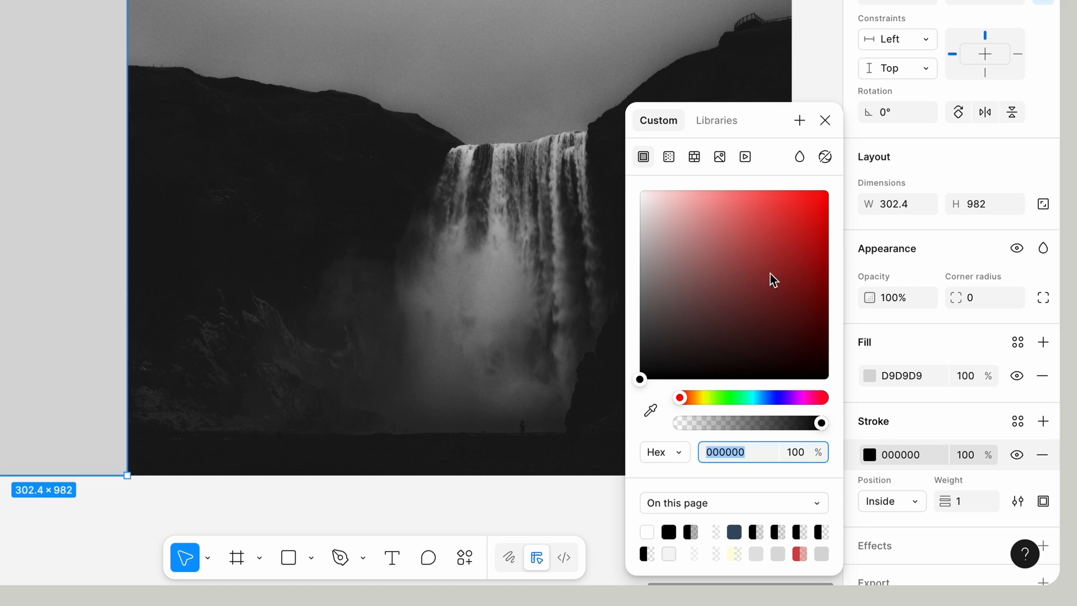
pyautogui.click(1018, 422)
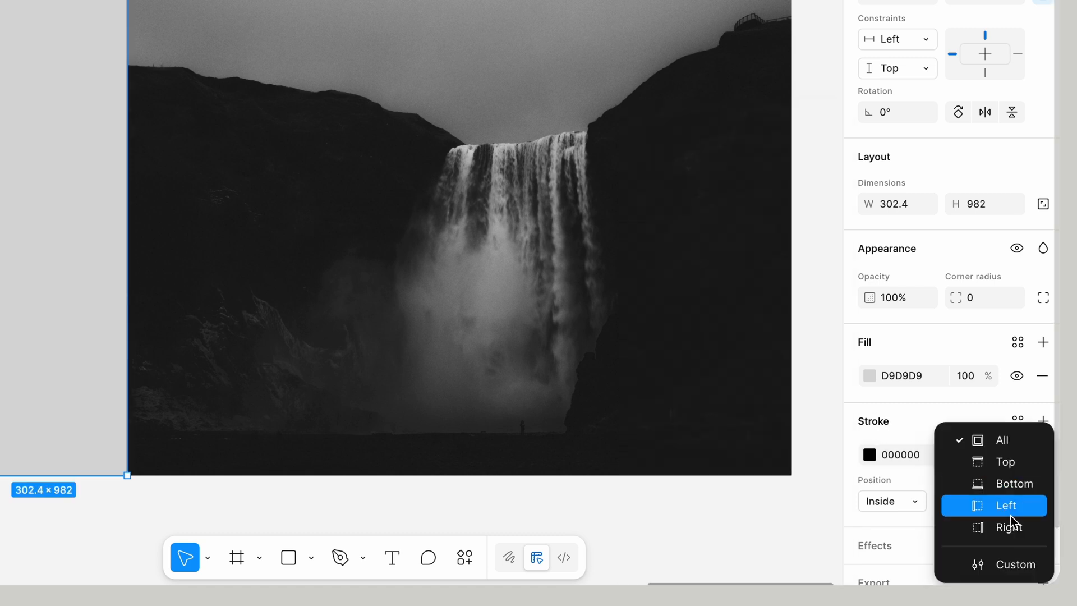
pyautogui.click(870, 453)
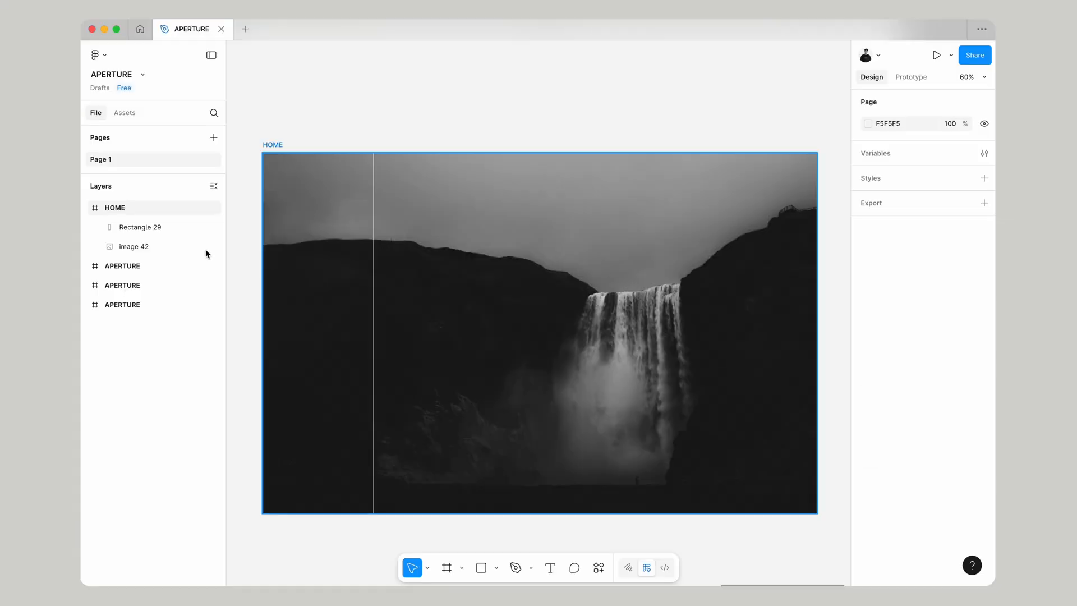
pyautogui.click(140, 227)
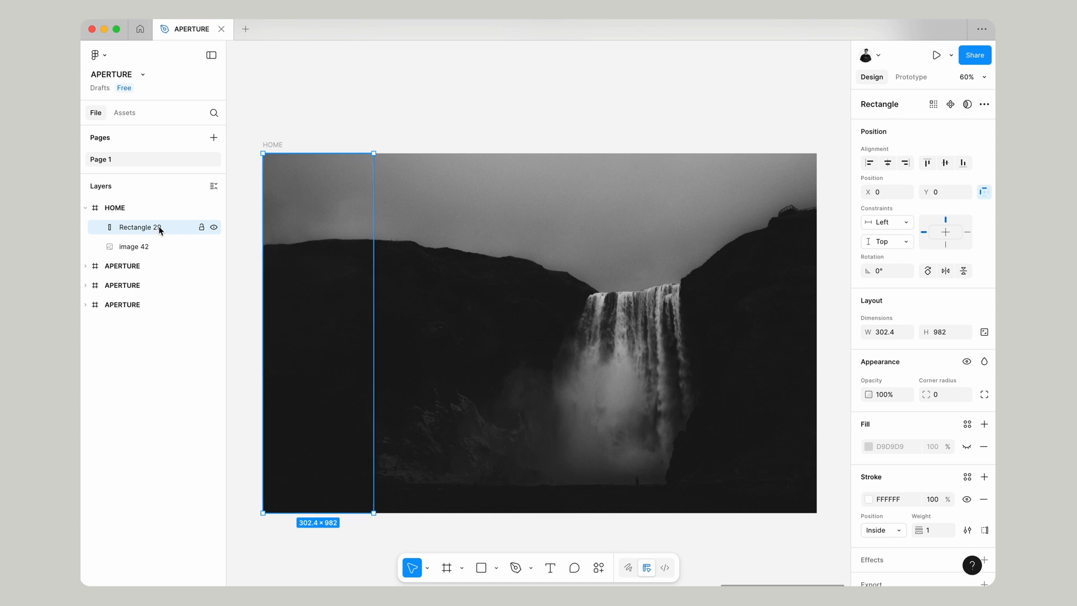
# Wrap the strip in auto layout as five rectangles with 0 gap and padding, centred
pyautogui.press('shift+a')
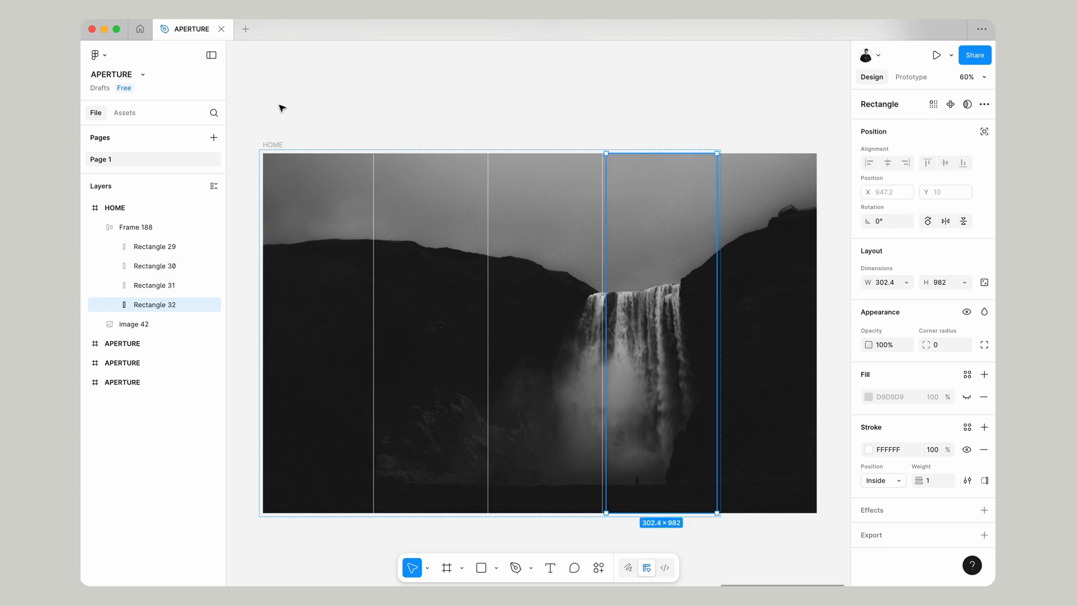
pyautogui.moveTo(256, 235)
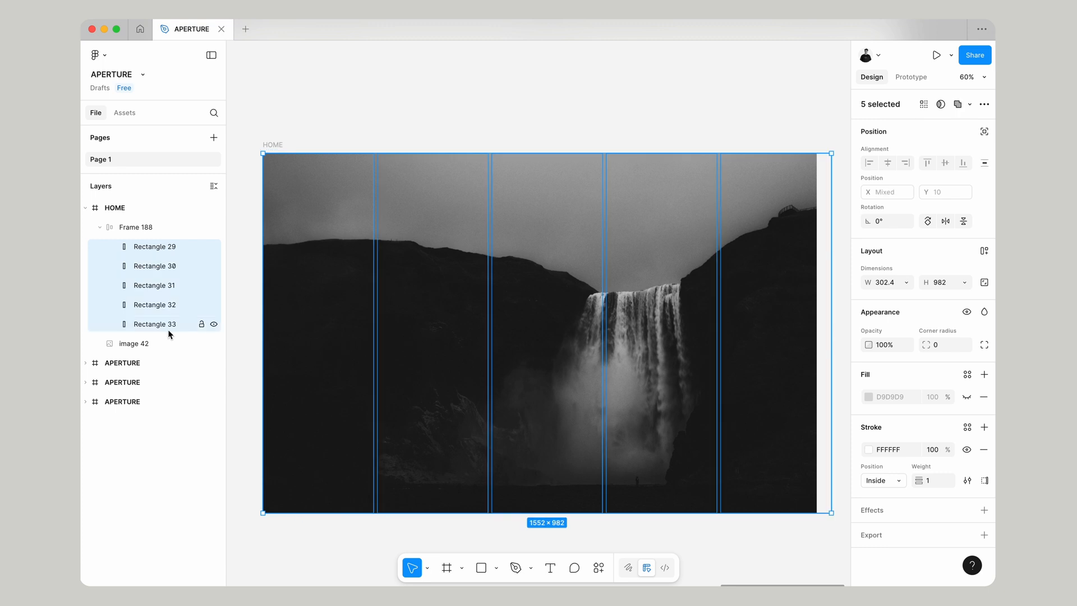
pyautogui.moveTo(937, 296)
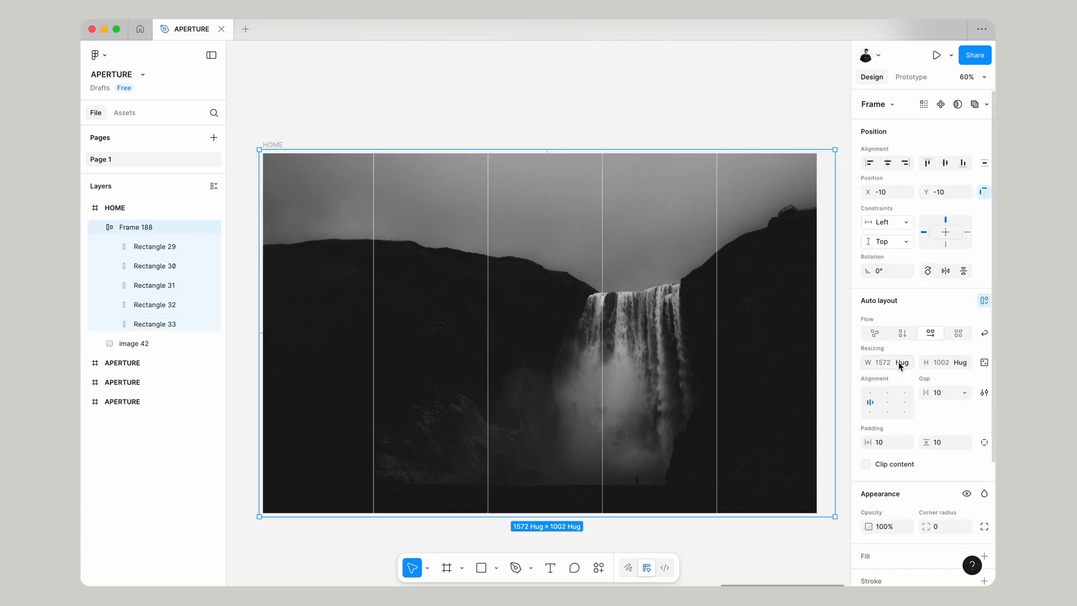
pyautogui.click(881, 441)
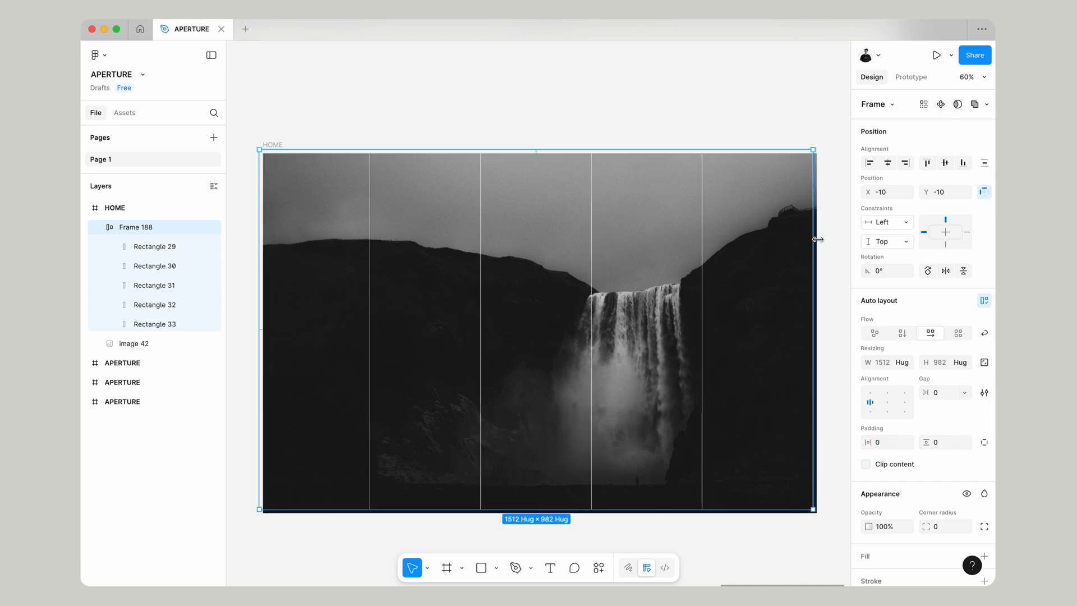
pyautogui.click(945, 162)
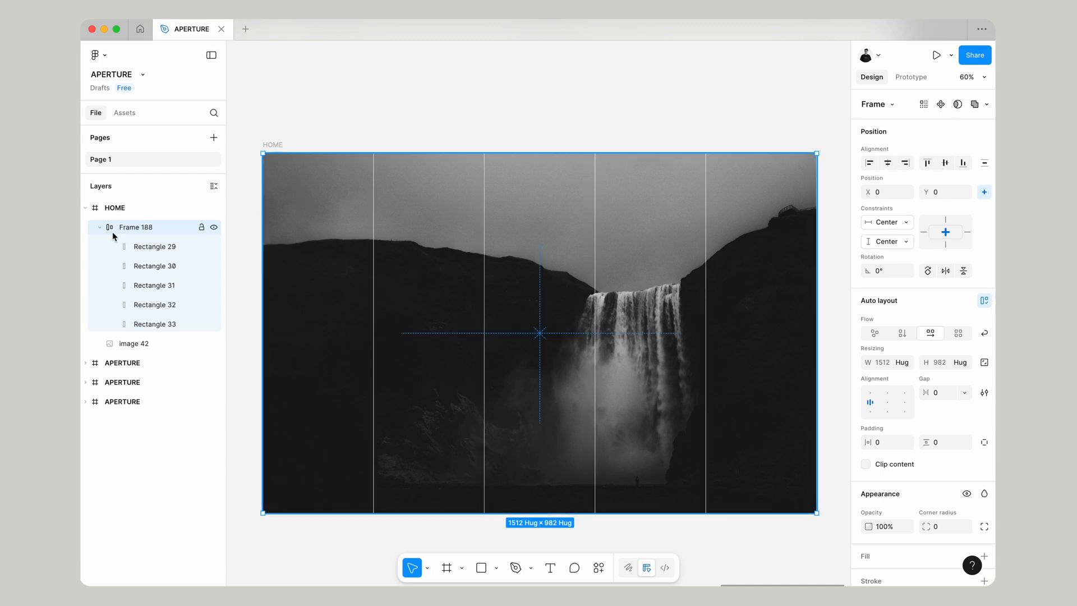
pyautogui.click(658, 96)
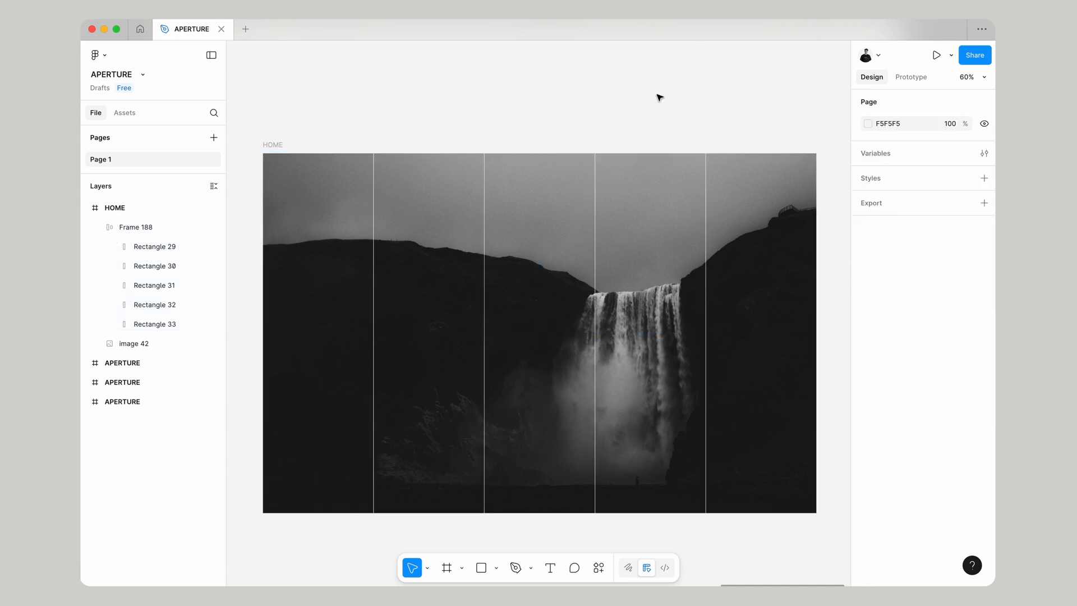
# Hide Rectangle 29's stroke and lower Frame 188's opacity so column lines fade
pyautogui.click(374, 328)
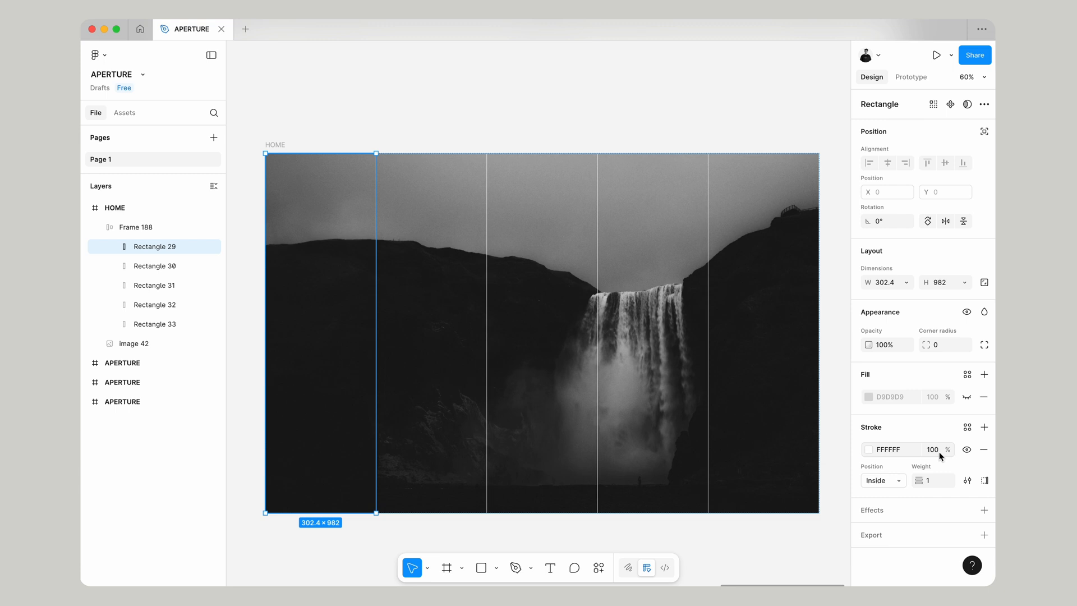
pyautogui.click(652, 103)
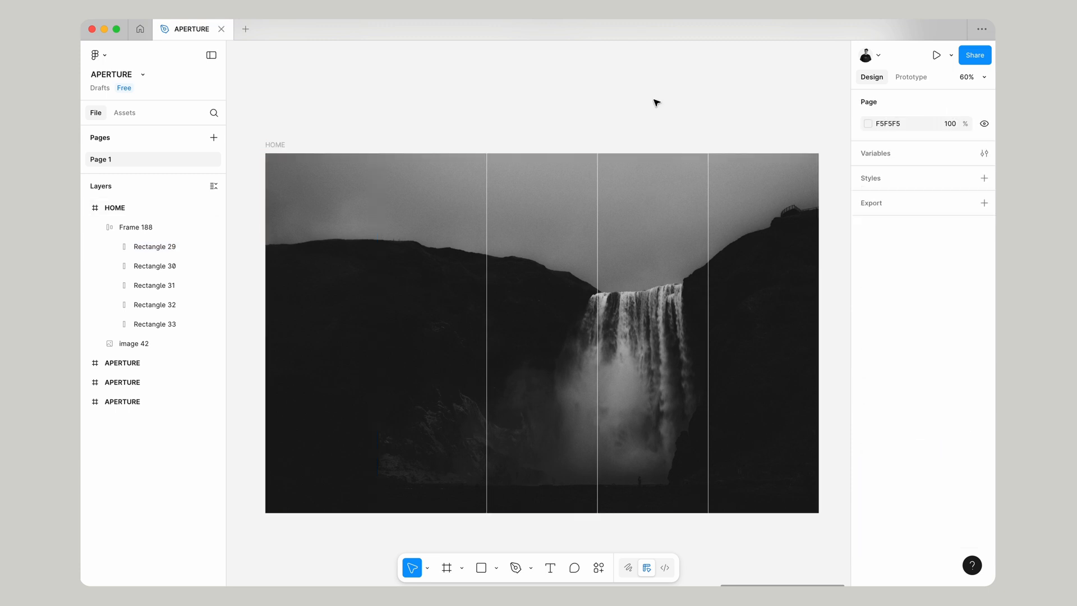
pyautogui.click(136, 226)
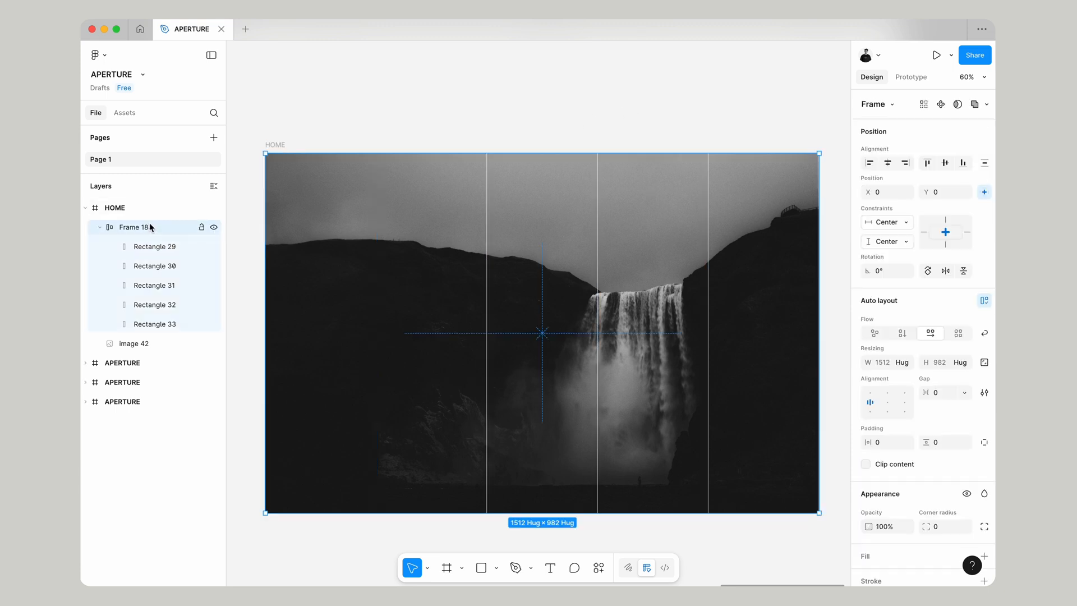
pyautogui.click(884, 526)
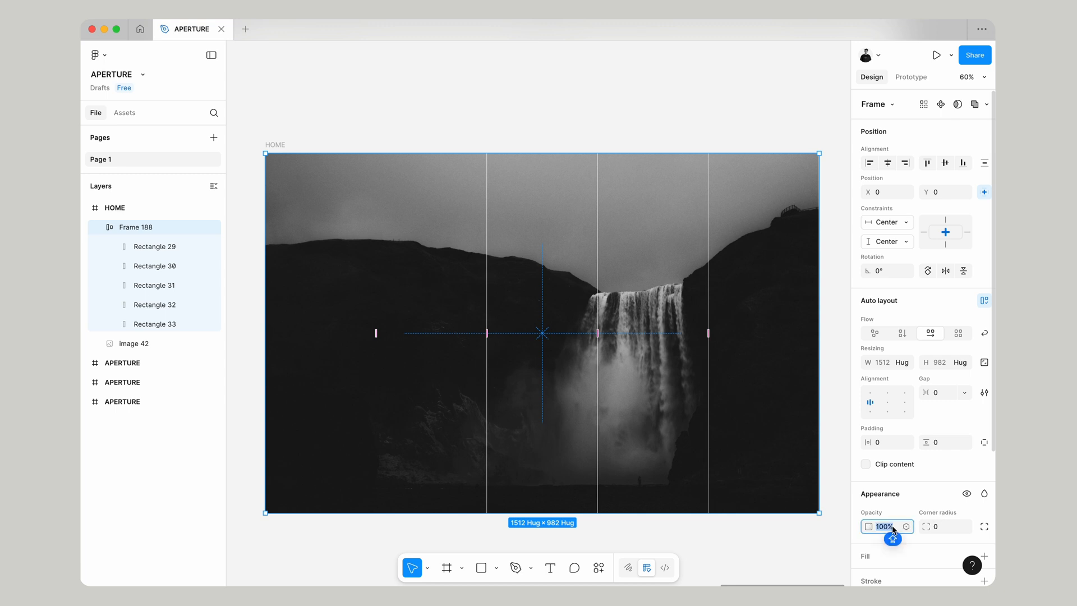
pyautogui.click(637, 124)
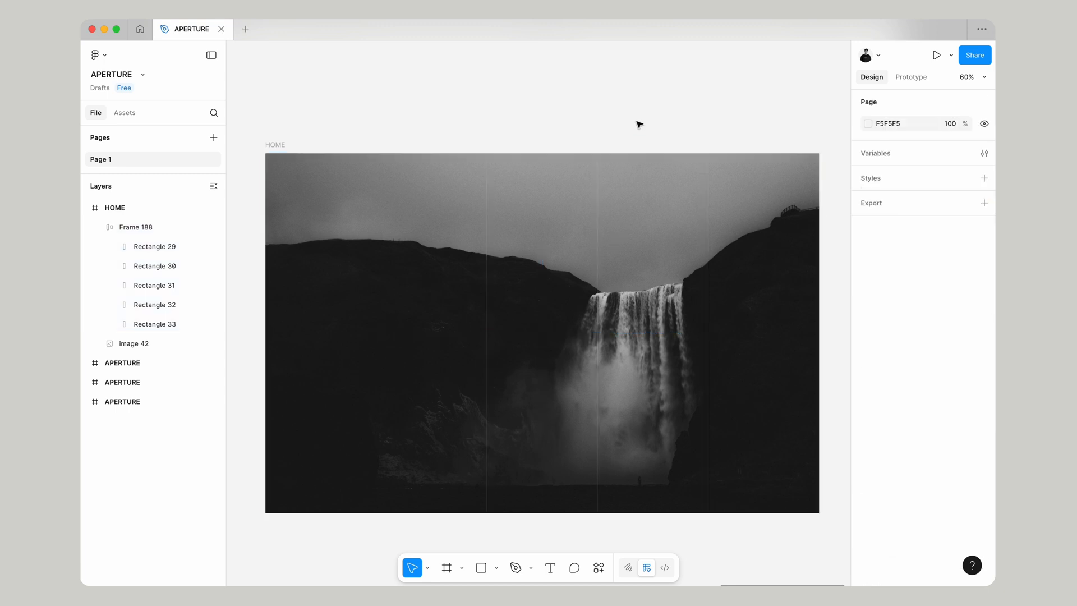
pyautogui.click(115, 207)
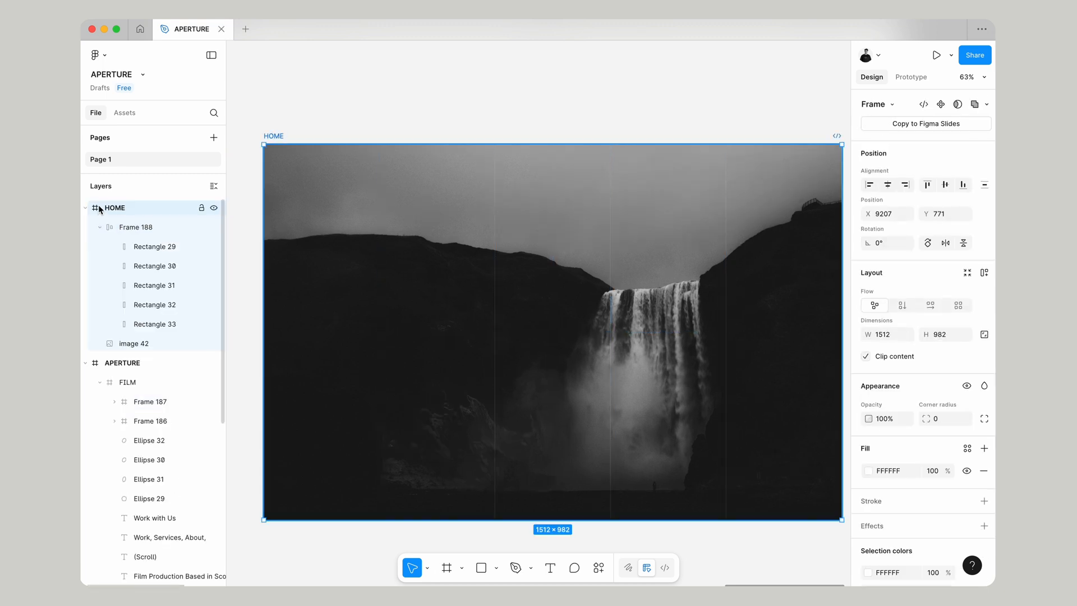
# Select HOME to take the pasted APERTURE logo group at X 64, Y 40
pyautogui.click(85, 362)
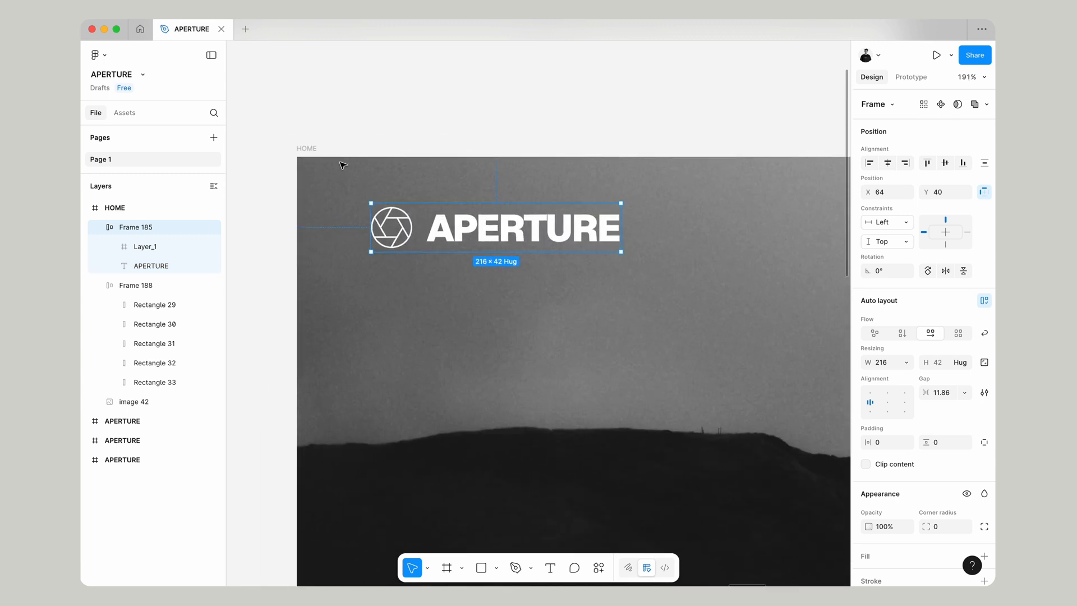
pyautogui.moveTo(575, 303)
pyautogui.write('F')
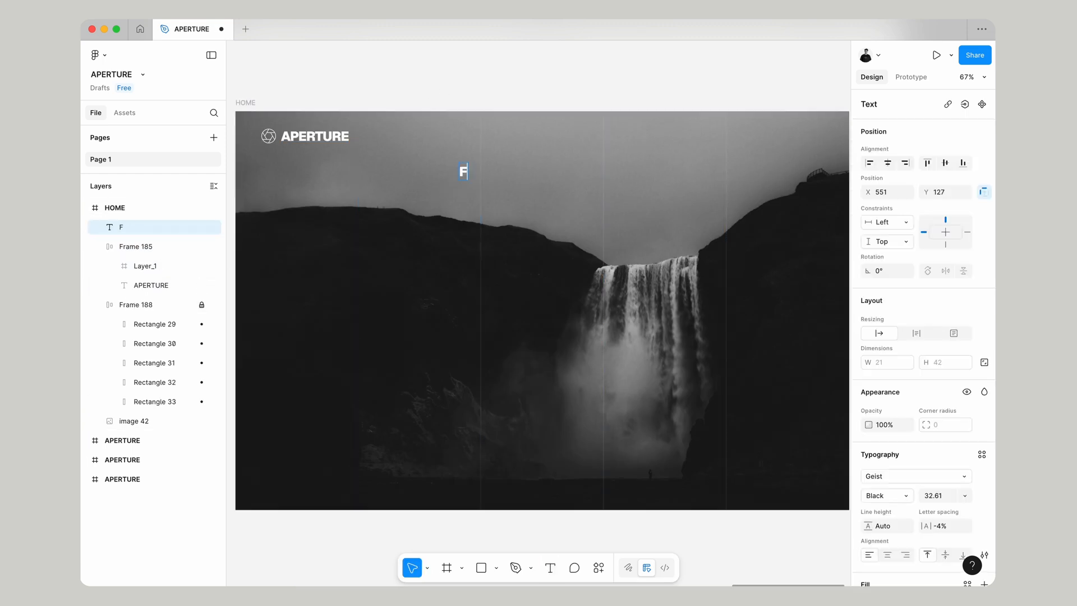
# Type 'Film Production Based in Scotland, UK' in SemiBold 16 at the top of HOME
pyautogui.write('ILM')
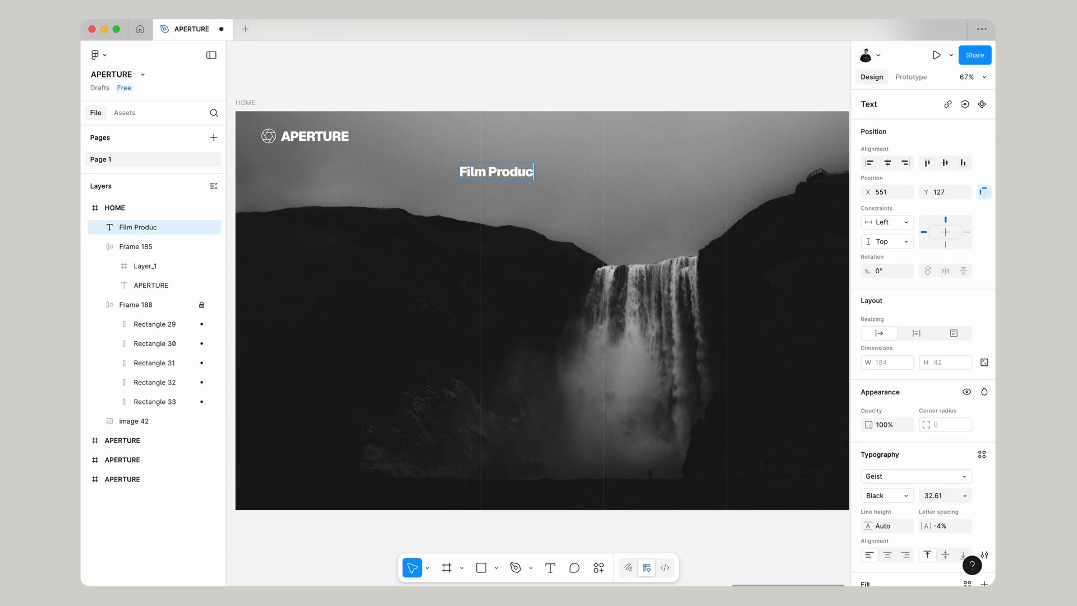
pyautogui.write('tion Basd')
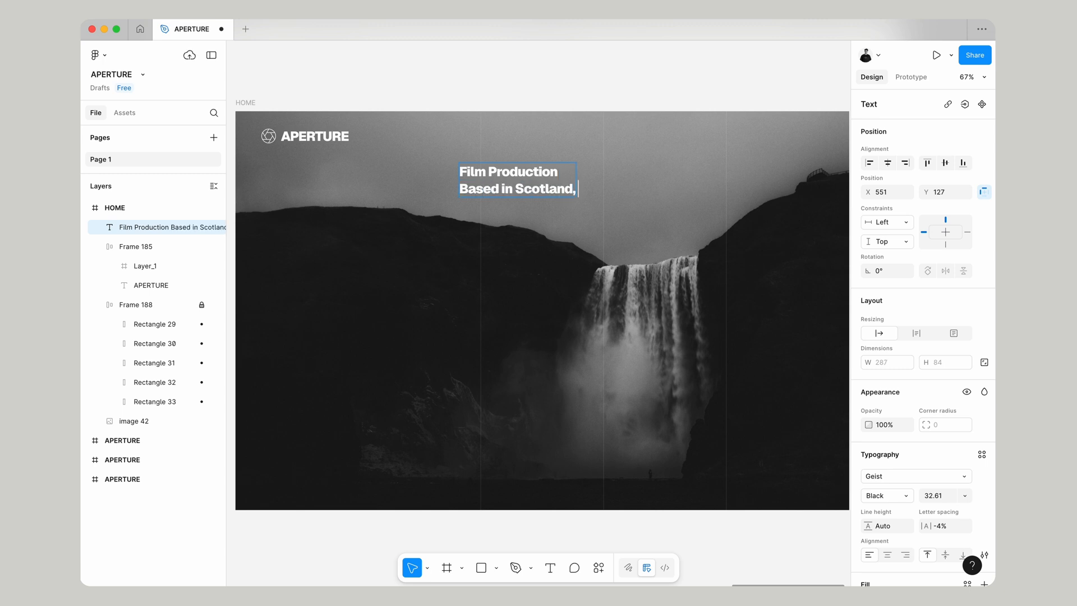
pyautogui.write('UK')
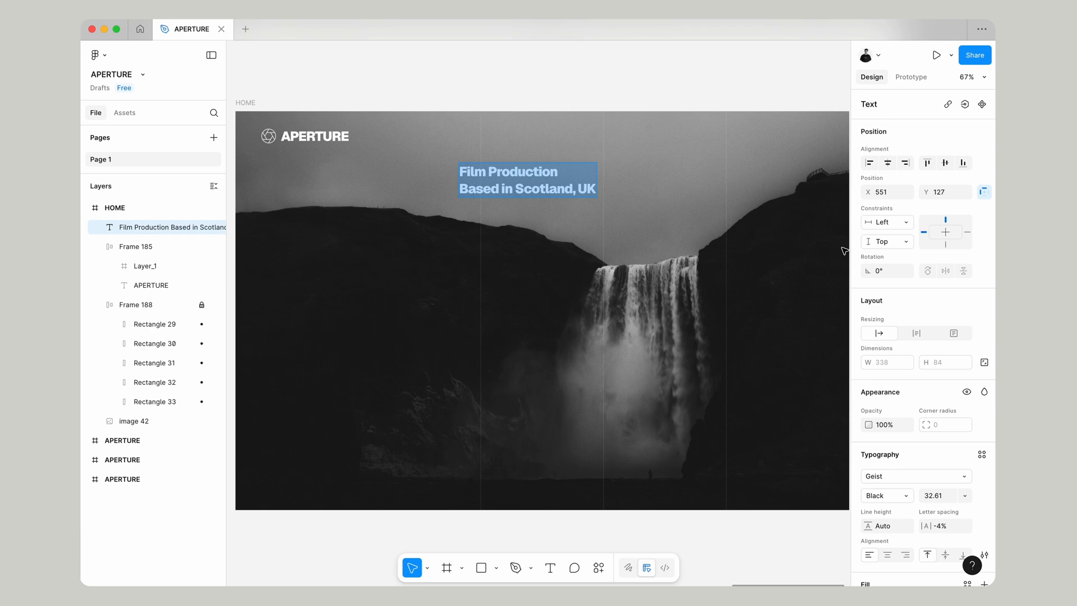
pyautogui.click(885, 496)
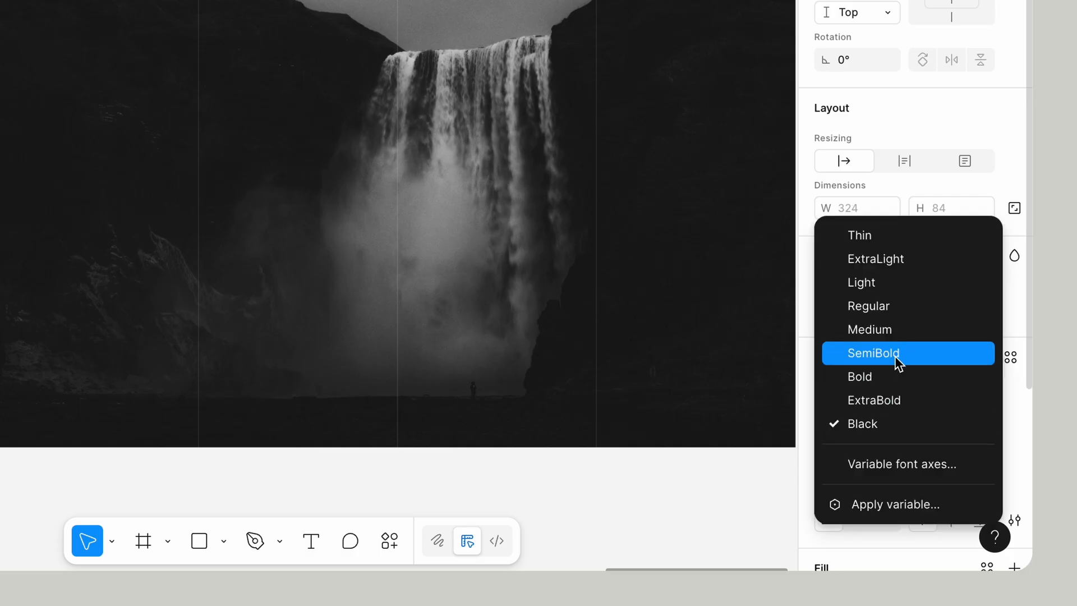
pyautogui.click(874, 353)
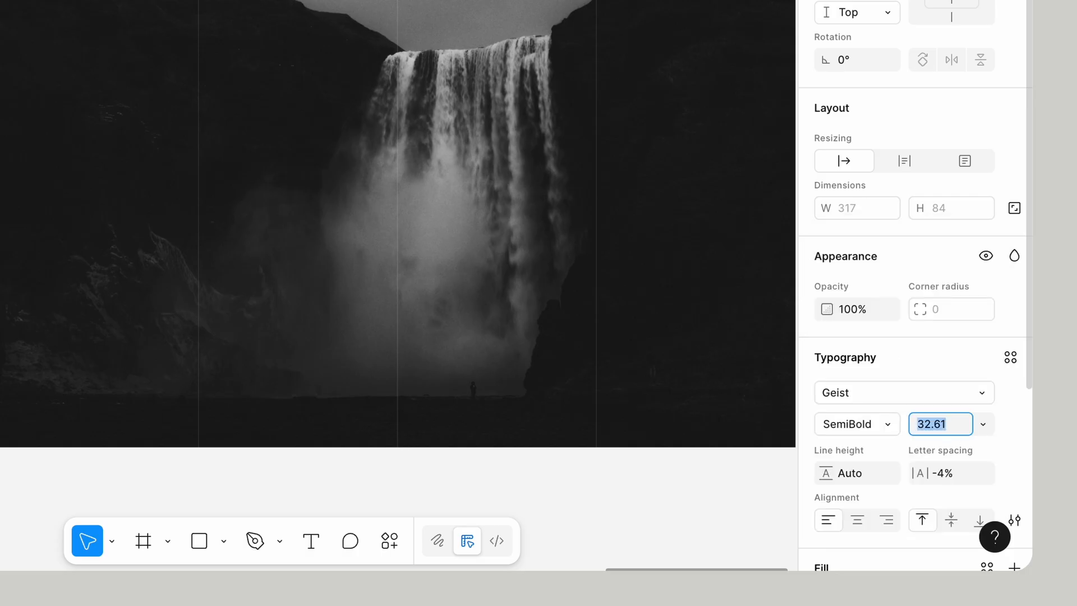
pyautogui.write('16')
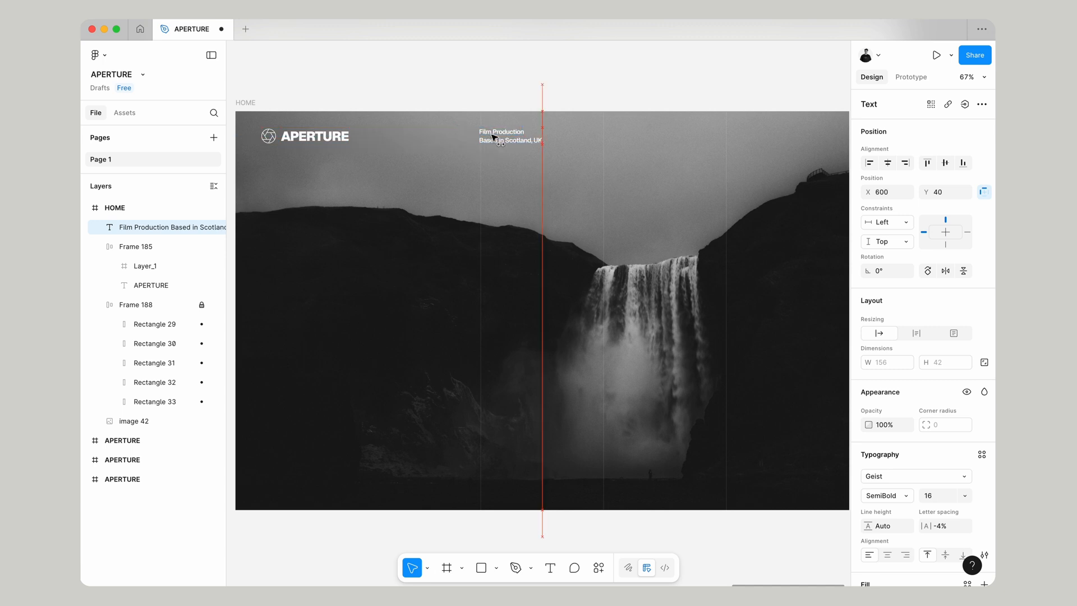
pyautogui.moveTo(492, 135); pyautogui.dragTo(496, 140)
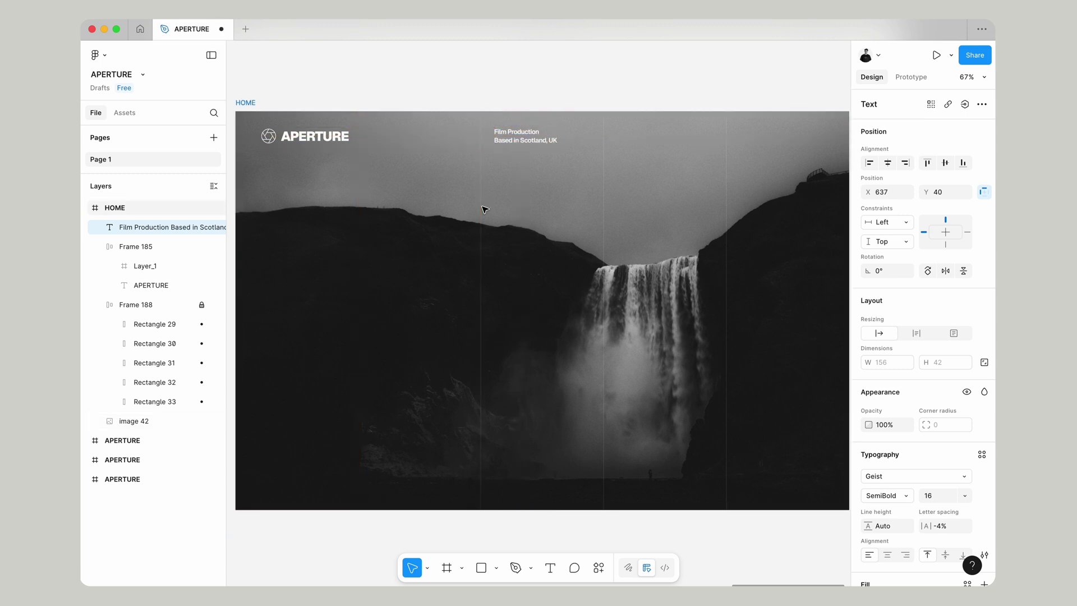
# Add the Work, Services, About and Work with Us navigation text
pyautogui.click(526, 135)
pyautogui.write('Work, S')
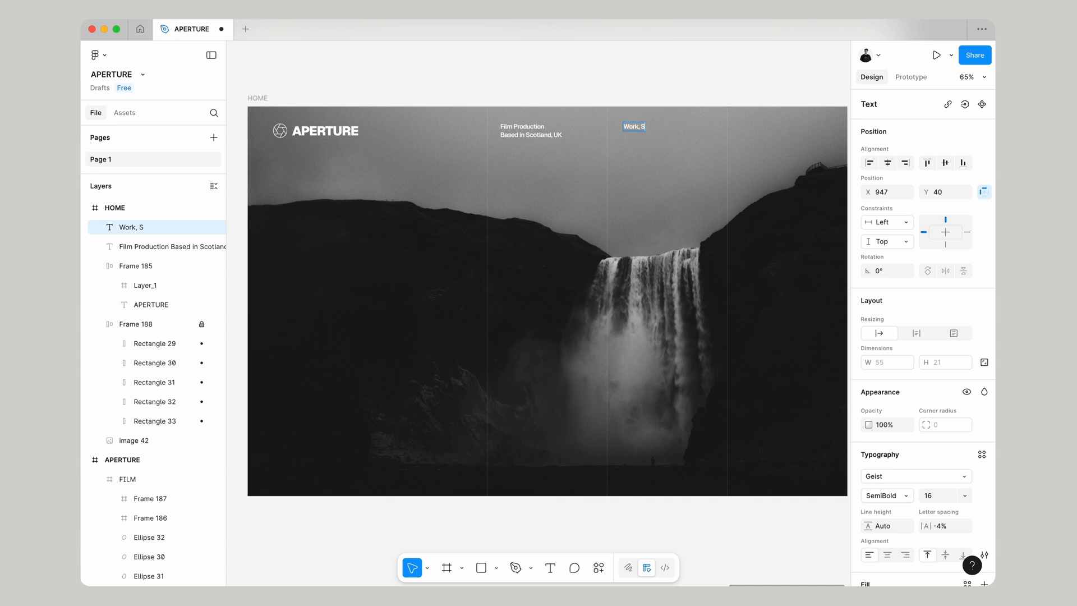
pyautogui.write('ervices, About,')
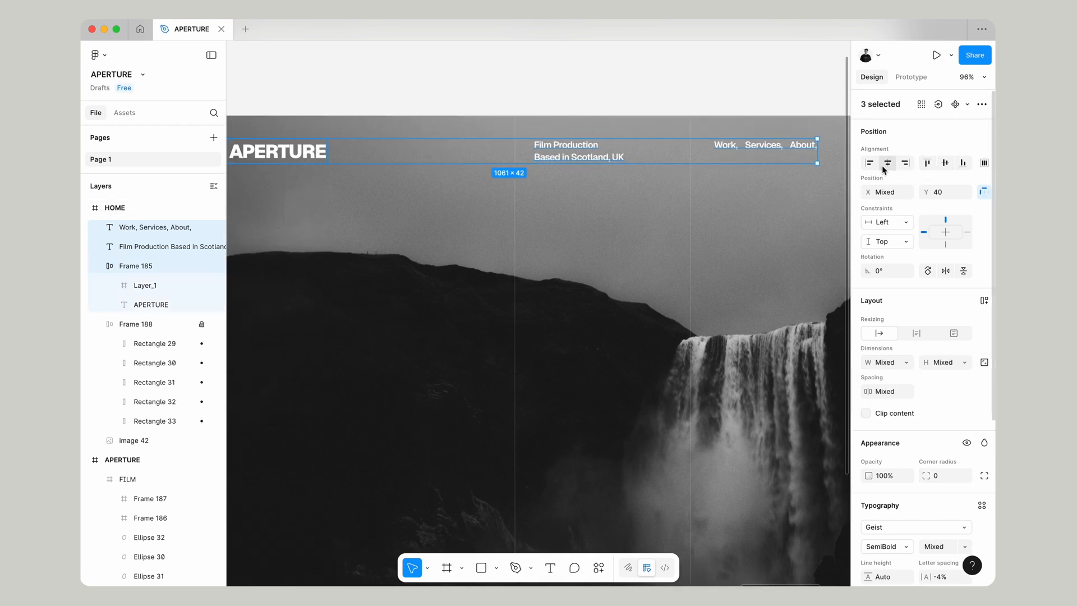
pyautogui.click(157, 226)
pyautogui.write('Work with Us')
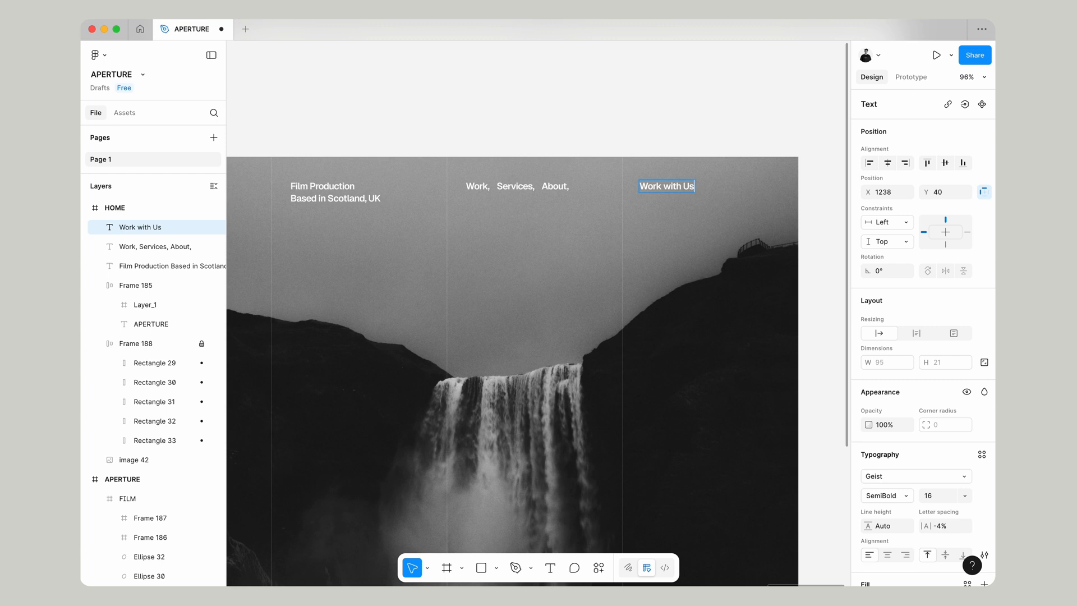
pyautogui.click(622, 218)
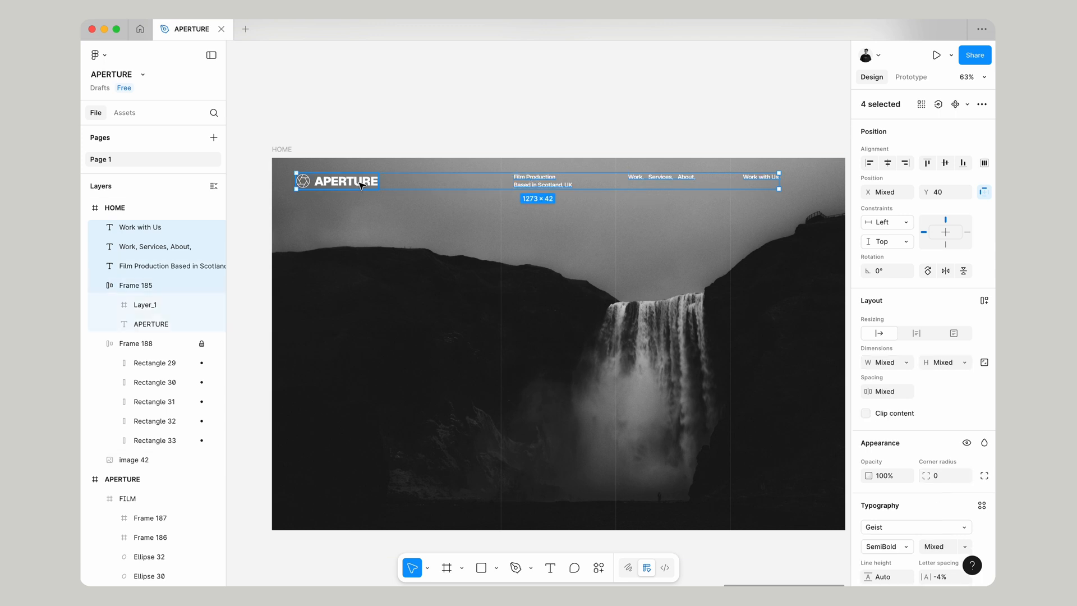
# Top-align the header items, frame them as HEADER, and rename the grid GRID
pyautogui.click(927, 163)
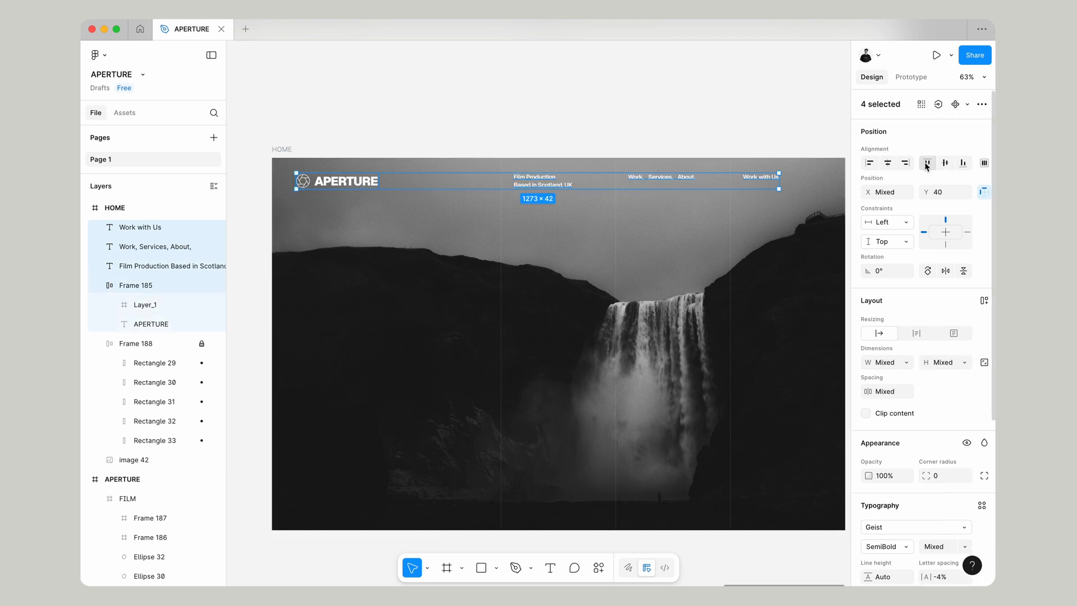
pyautogui.rightClick(559, 181)
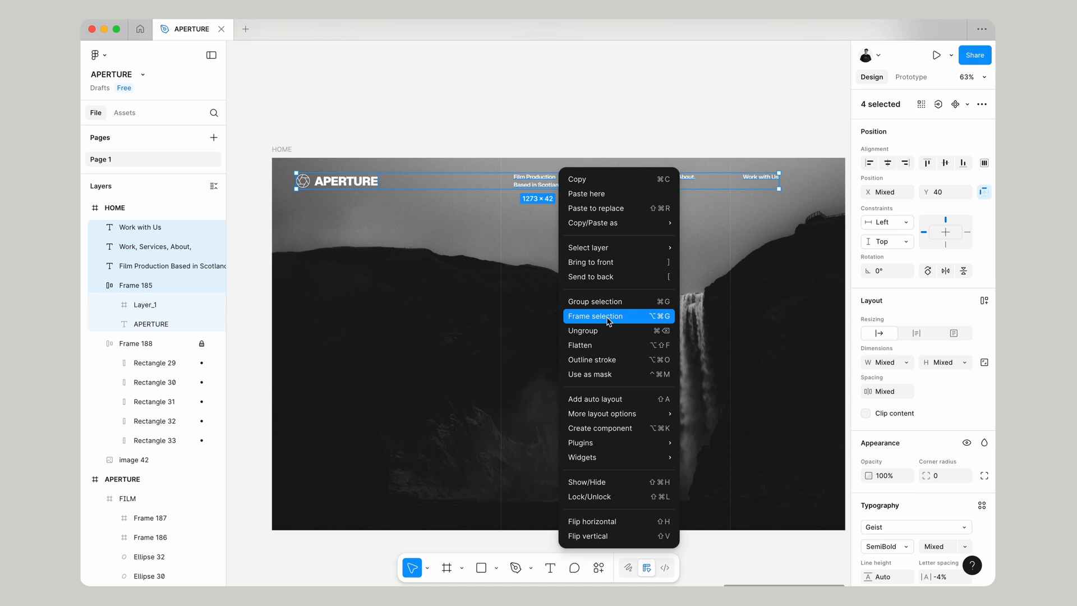
pyautogui.click(595, 315)
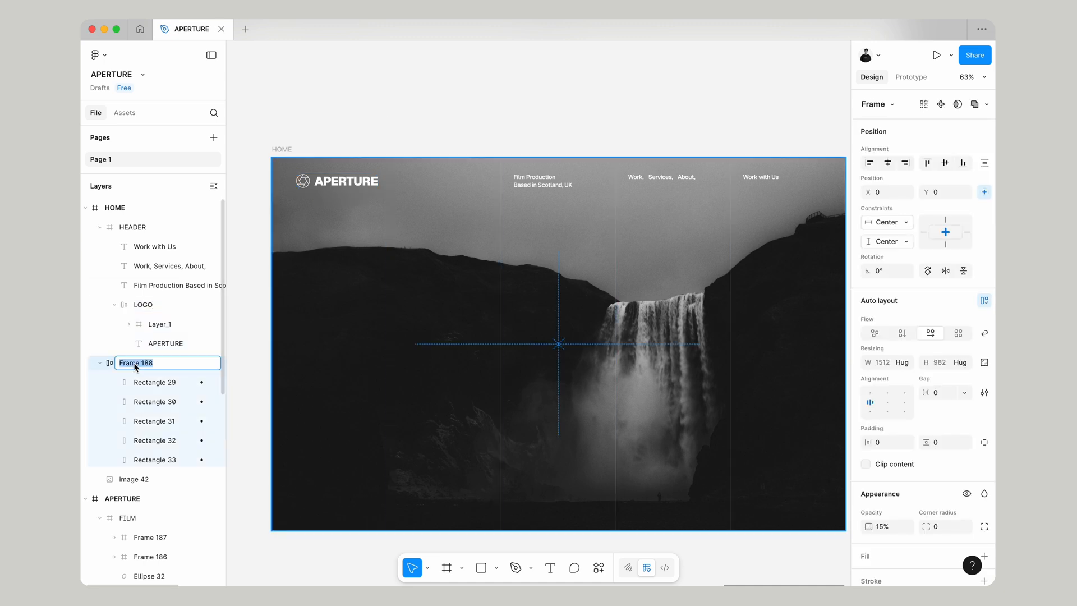
pyautogui.write('GRID')
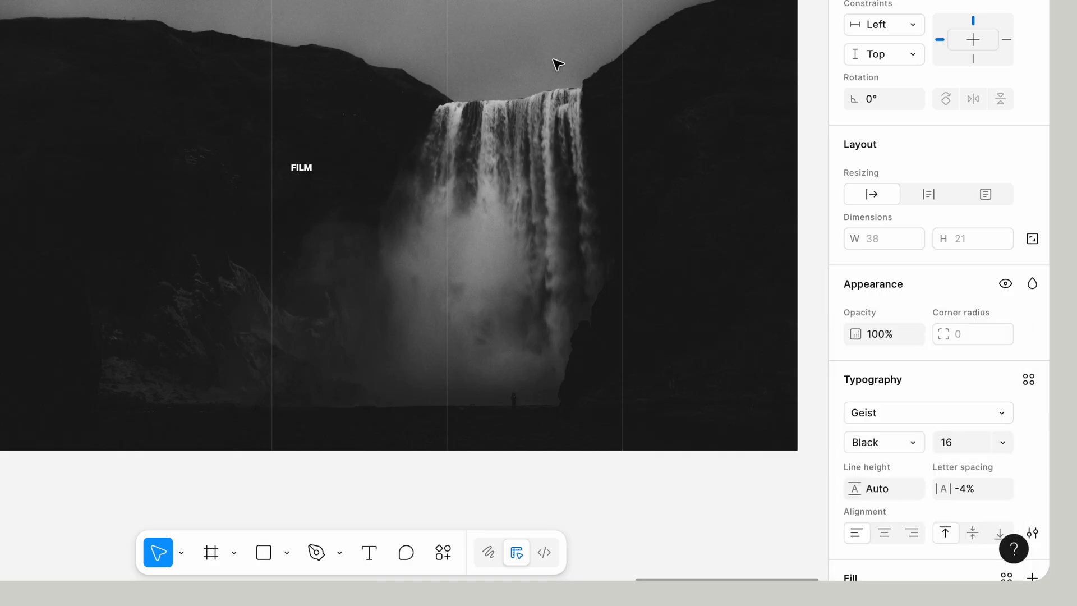
# Add a Geist Black FILM wordmark, size 400, rotated 90° along HOME's right edge
pyautogui.click(301, 167)
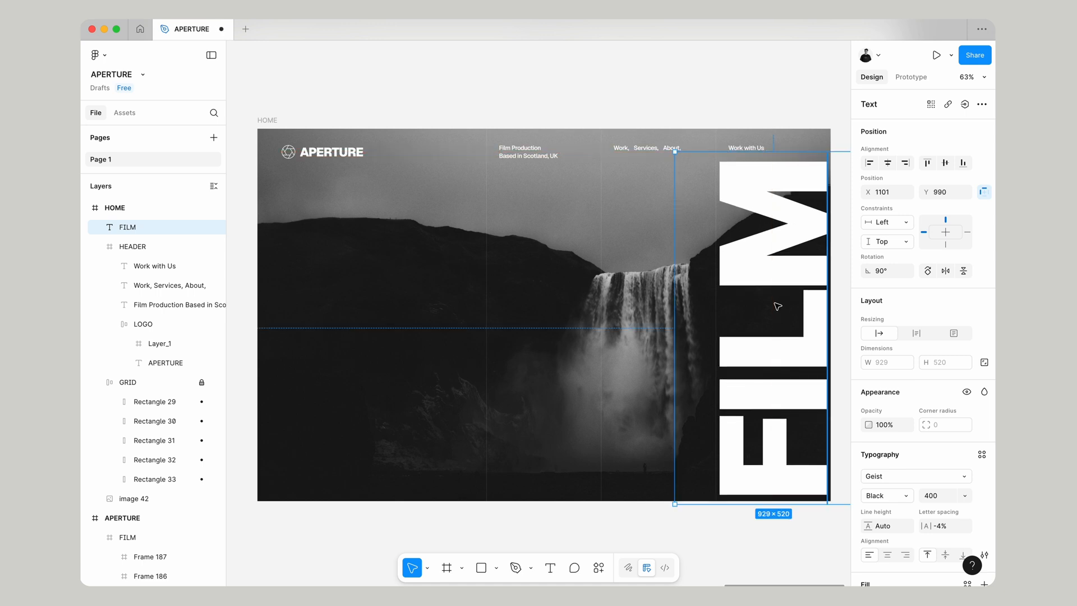
pyautogui.click(983, 391)
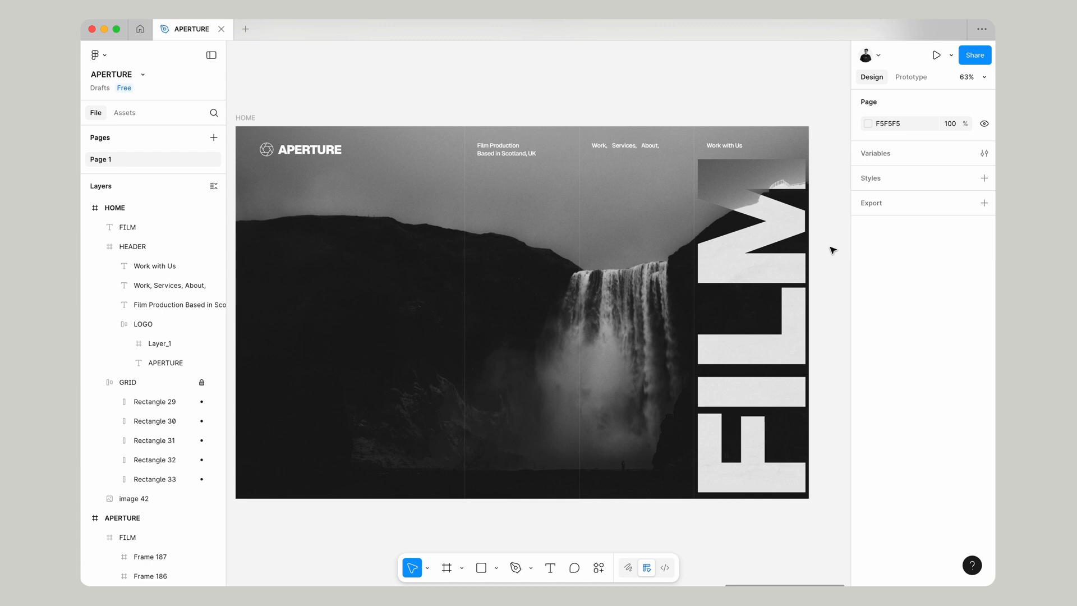
pyautogui.scroll(3)
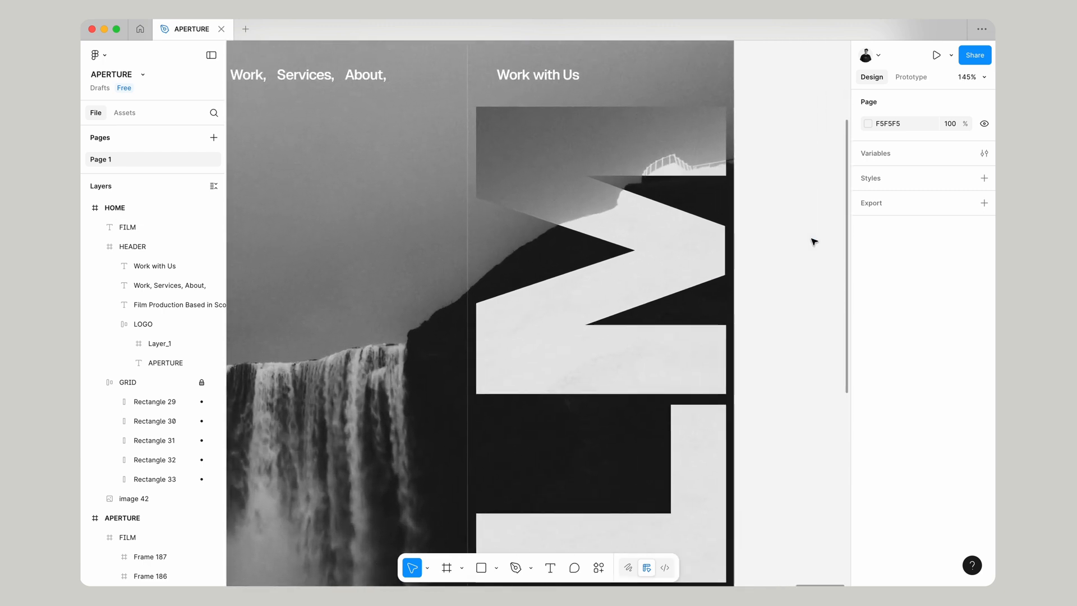
pyautogui.scroll(-3)
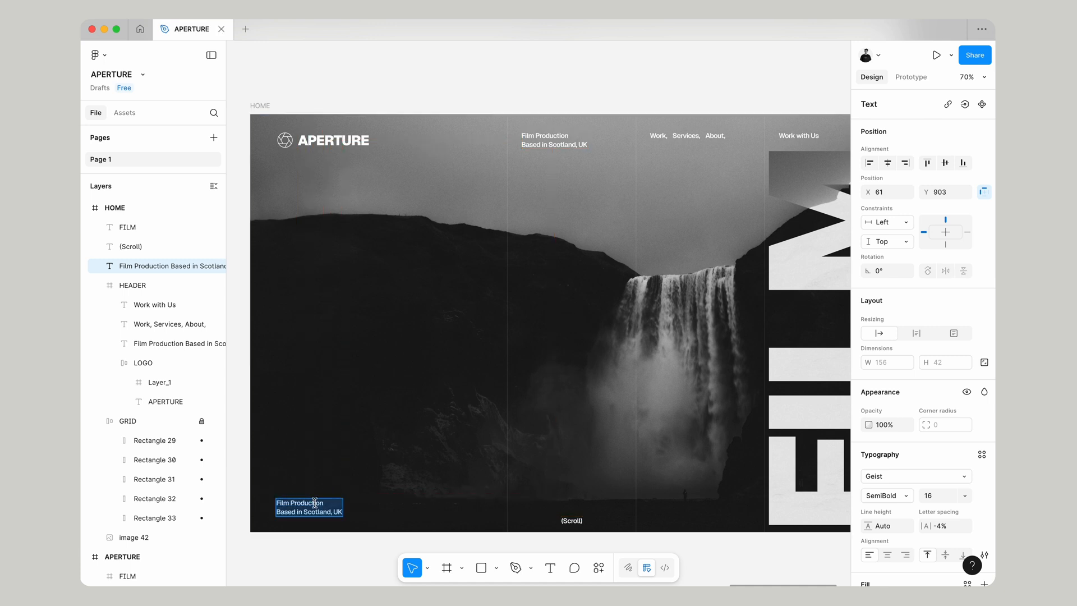
# Retype the duplicated tagline as ICELAND 2025 in Black weight at size 64
pyautogui.write('ICELAND 2025')
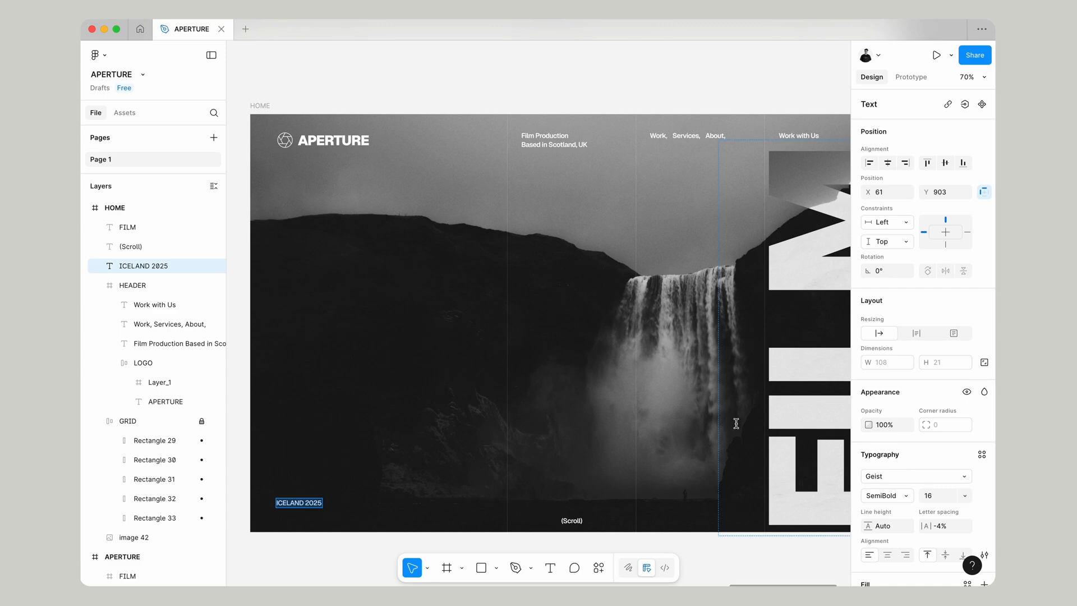
pyautogui.click(887, 495)
pyautogui.write('64')
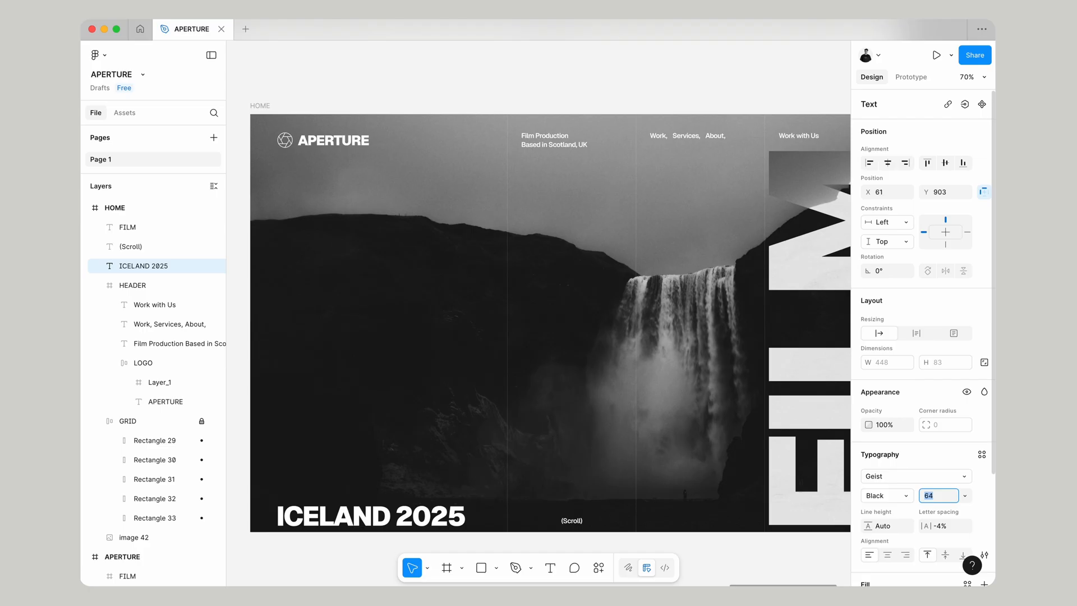
pyautogui.click(370, 515)
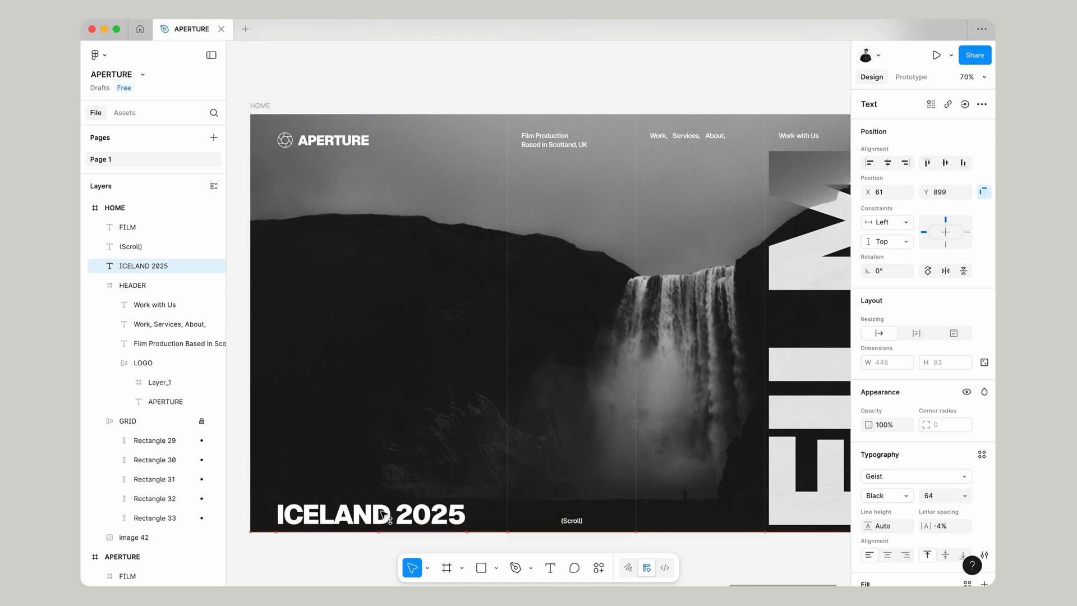
pyautogui.click(371, 515)
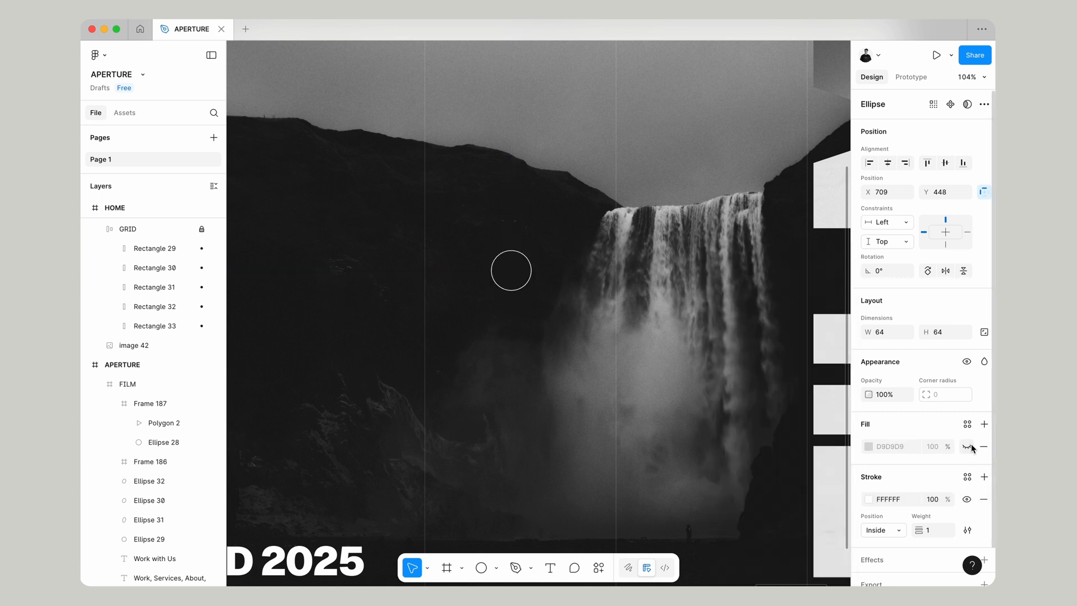
# Make the circle and triangle stroke-only, frame them as PLAY, and centre horizontally
pyautogui.click(511, 270)
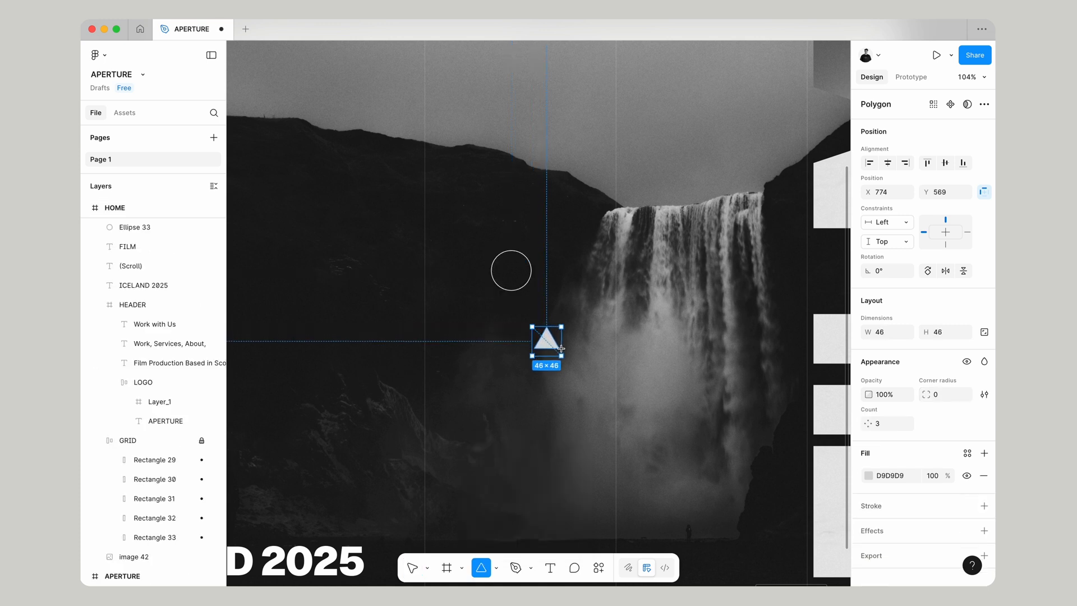
pyautogui.click(412, 567)
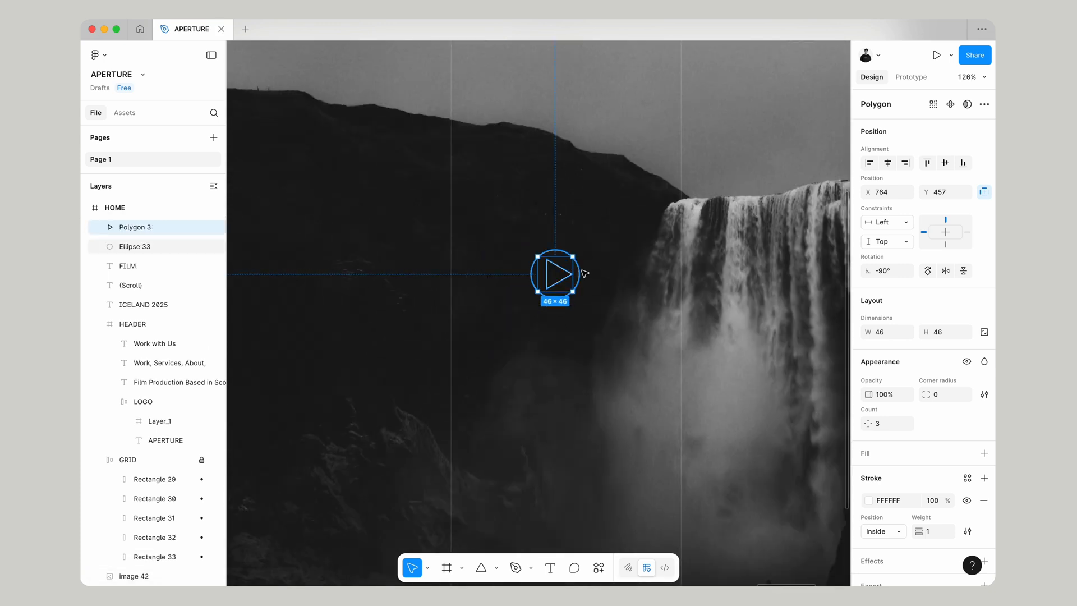
pyautogui.rightClick(555, 275)
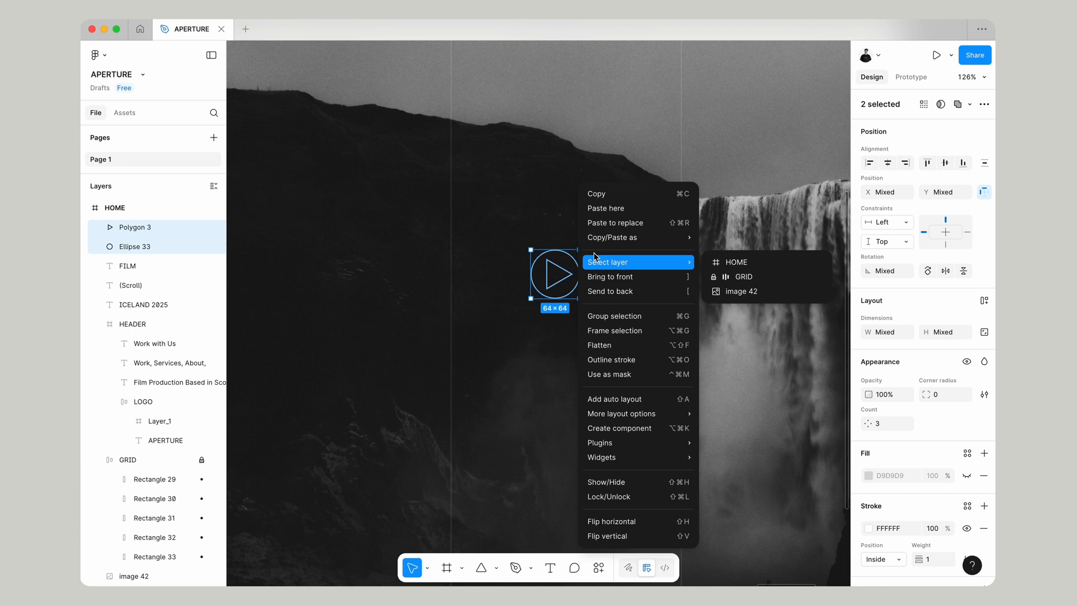
pyautogui.click(615, 331)
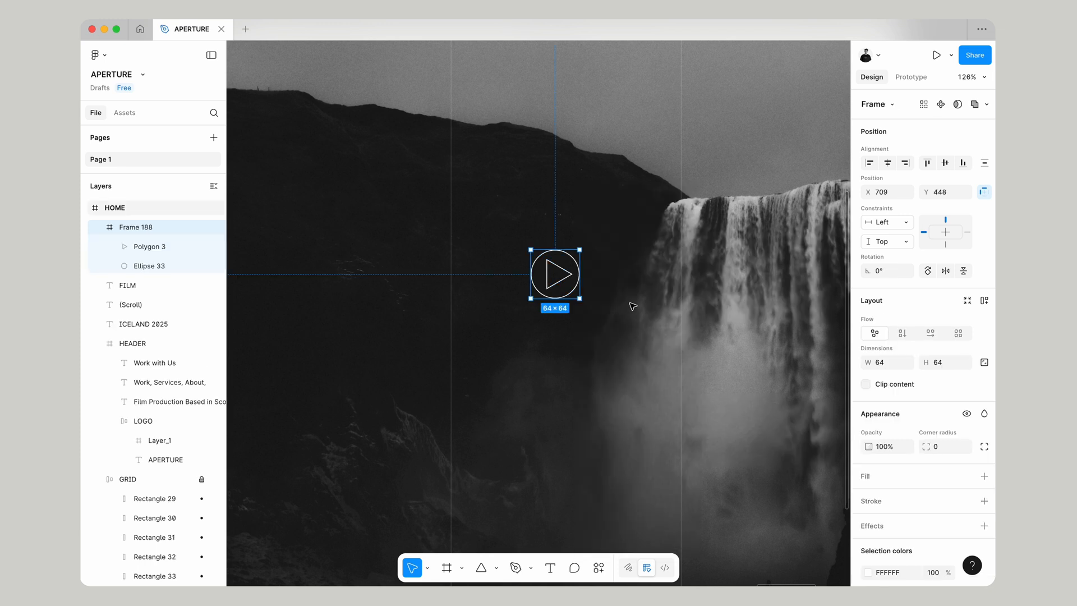
pyautogui.doubleClick(135, 227)
pyautogui.write('PLAY')
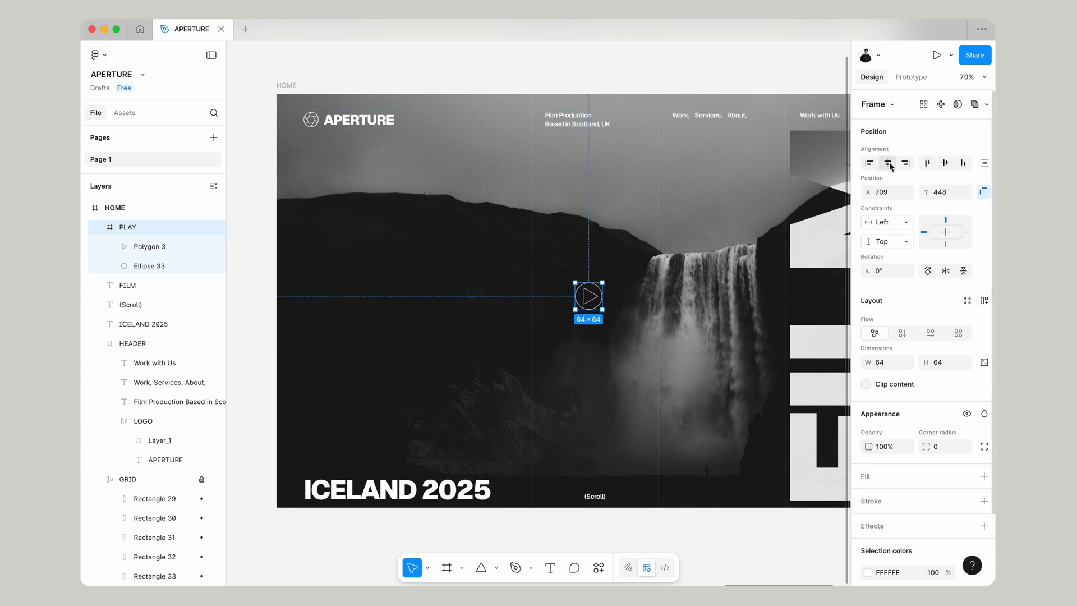
pyautogui.click(945, 163)
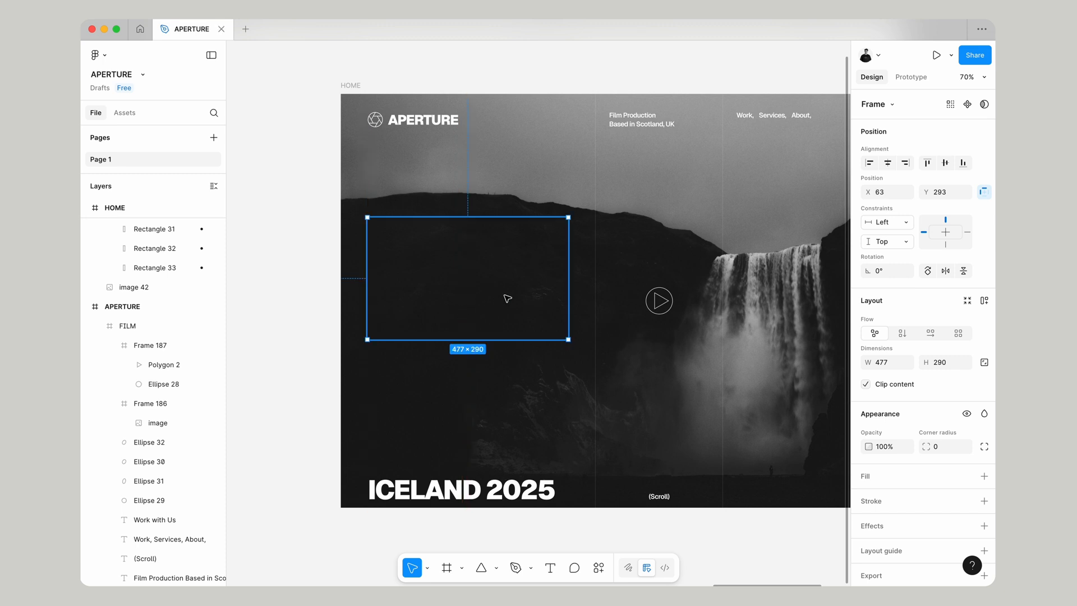
pyautogui.moveTo(394, 383)
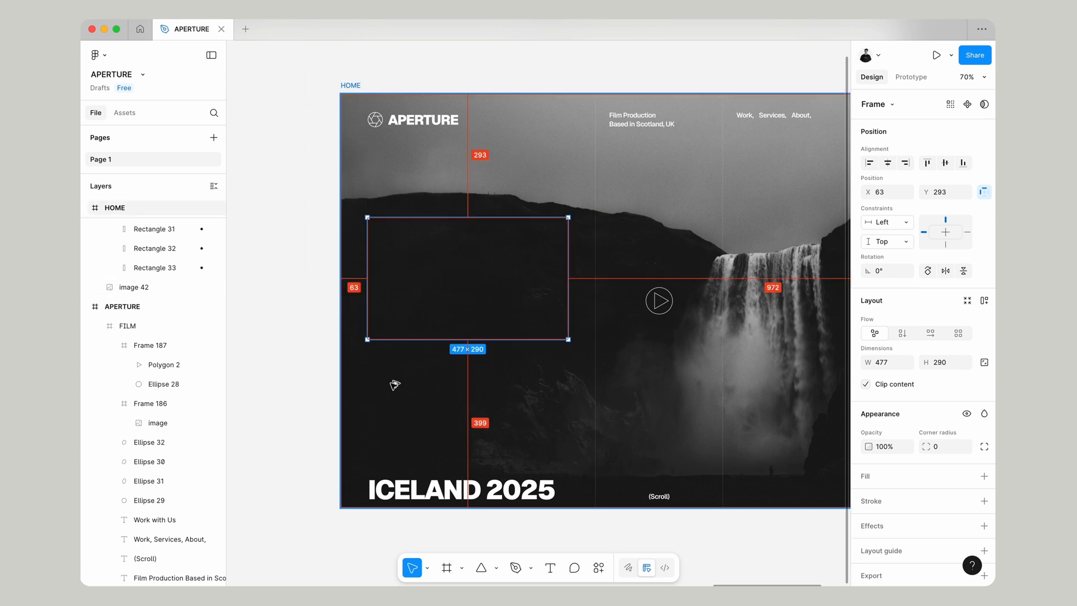
pyautogui.moveTo(862, 165)
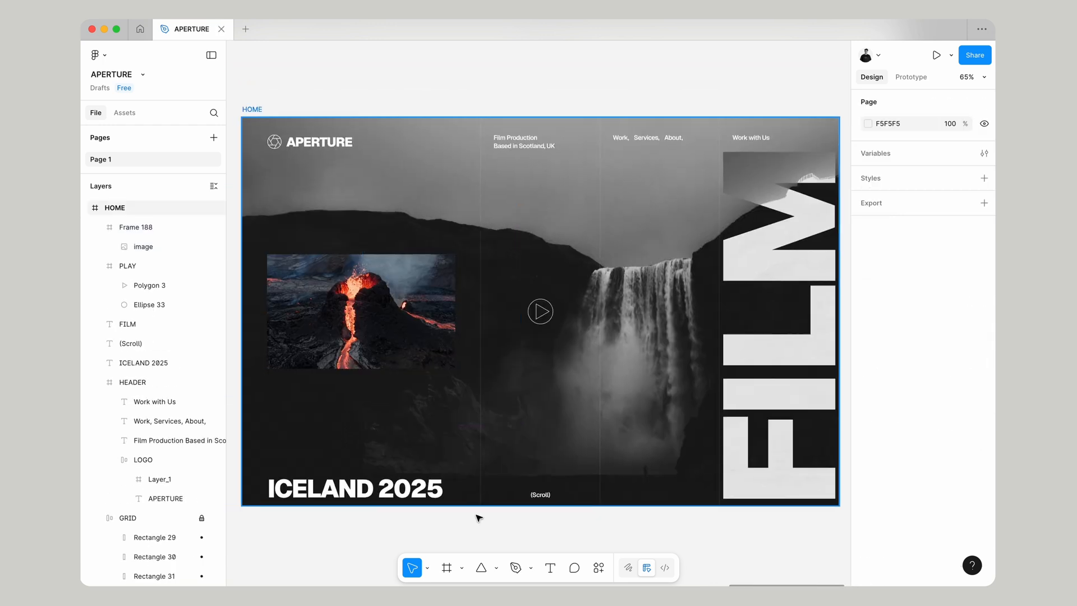
# Pick Ellipse from the shape tool dropdown
pyautogui.click(496, 567)
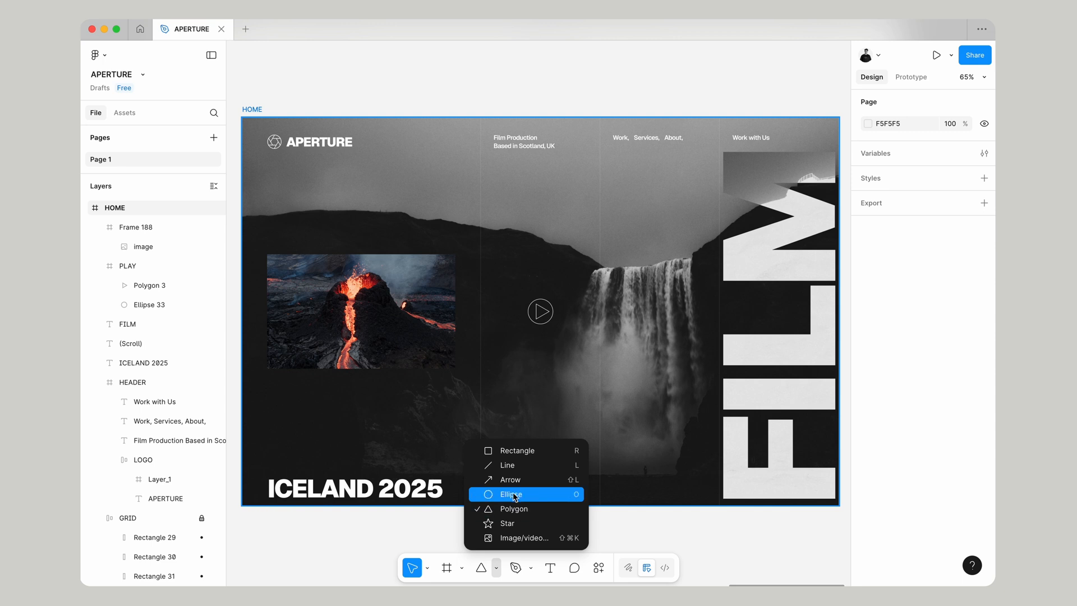
pyautogui.click(510, 494)
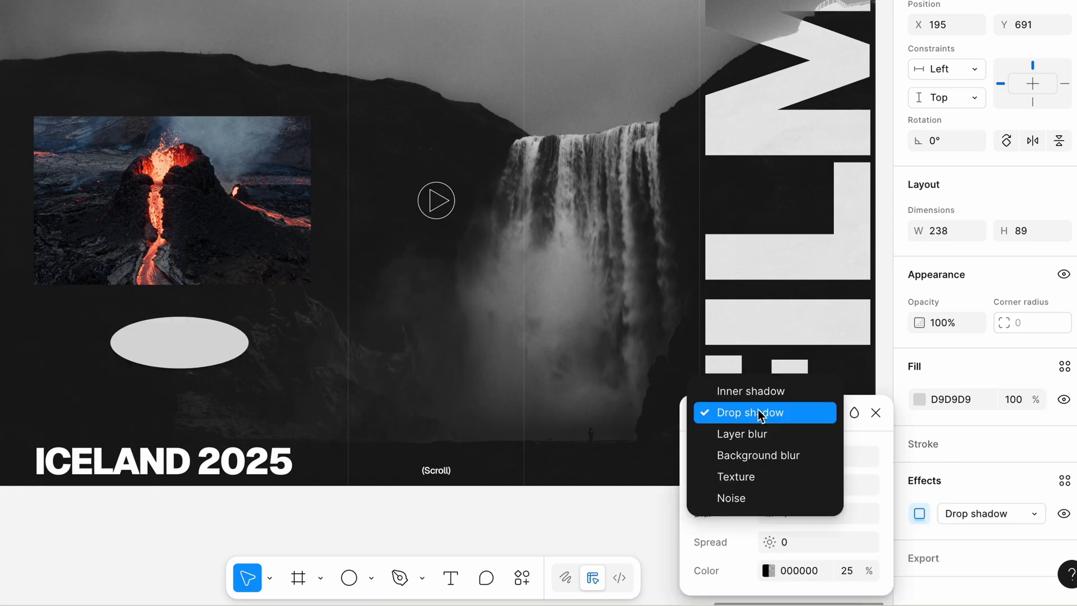
# Give the ellipse a Layer blur and eyedrop deep lava red ED4A2C as its fill
pyautogui.click(758, 455)
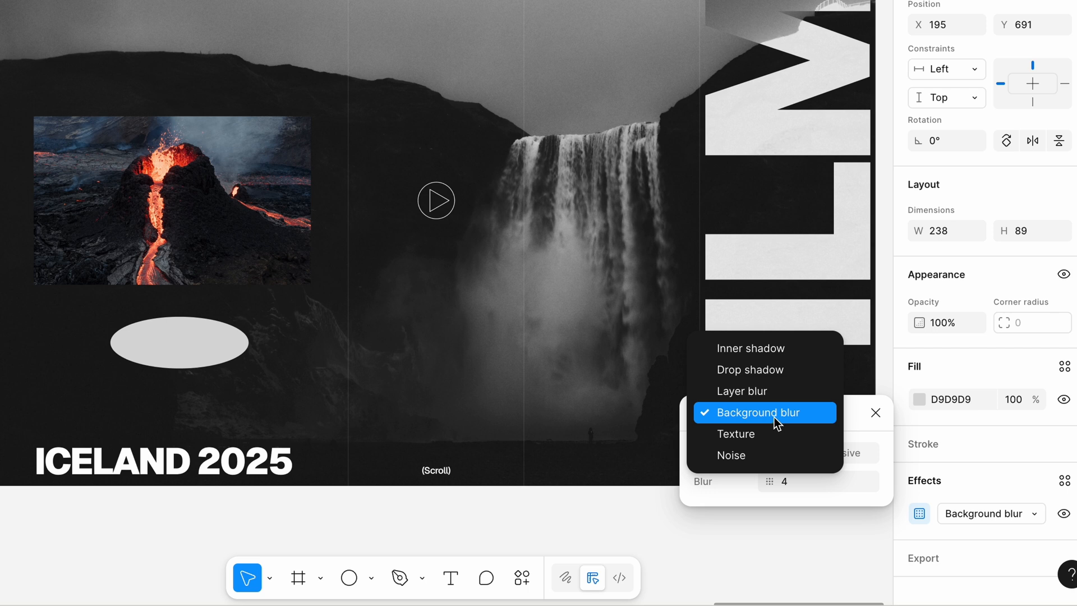
pyautogui.click(741, 391)
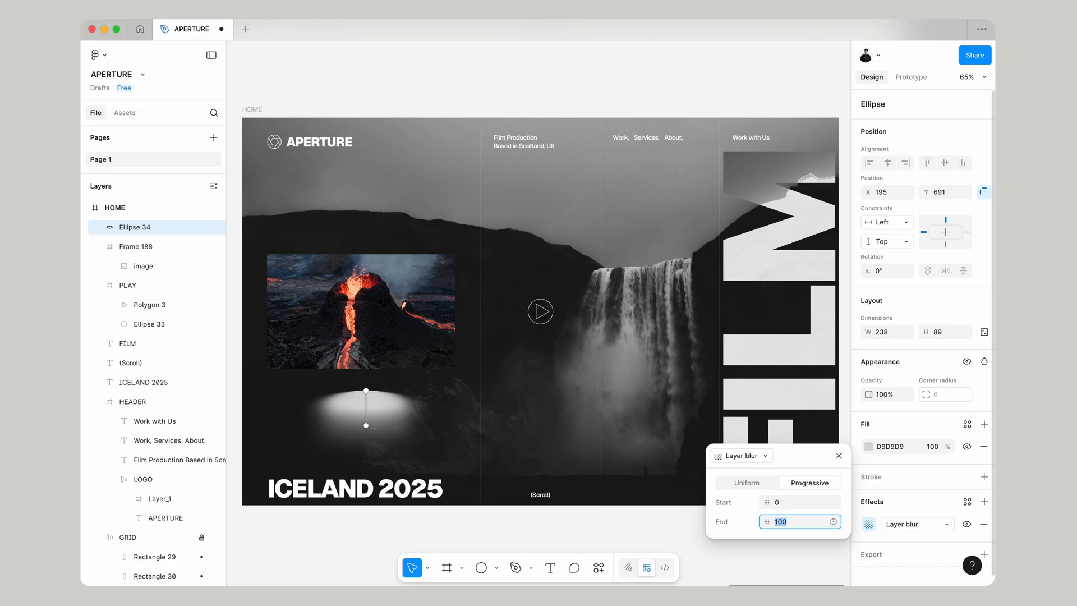
pyautogui.click(868, 446)
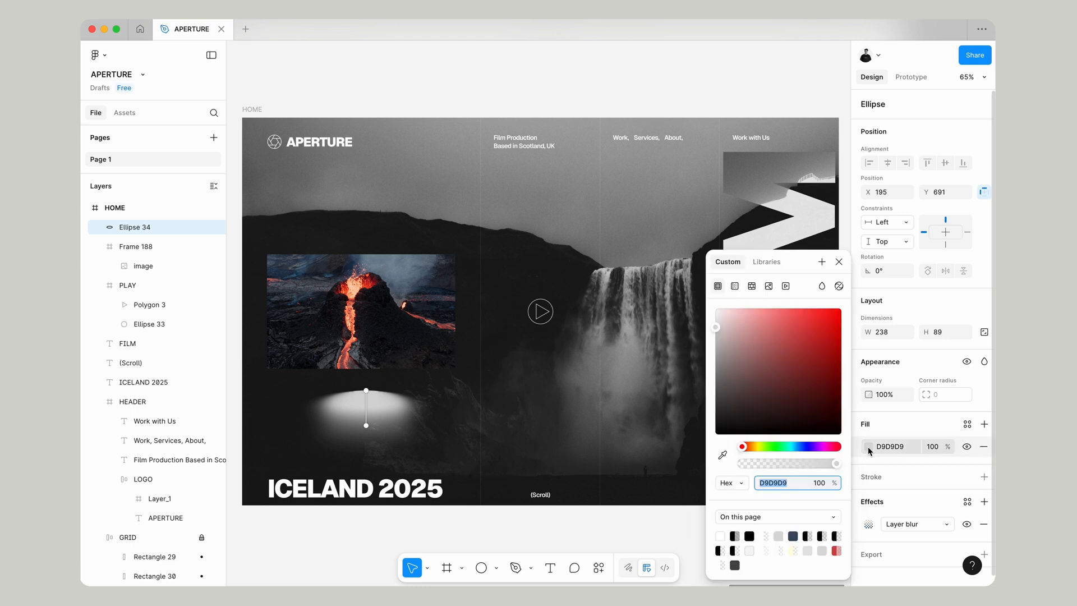
pyautogui.click(719, 457)
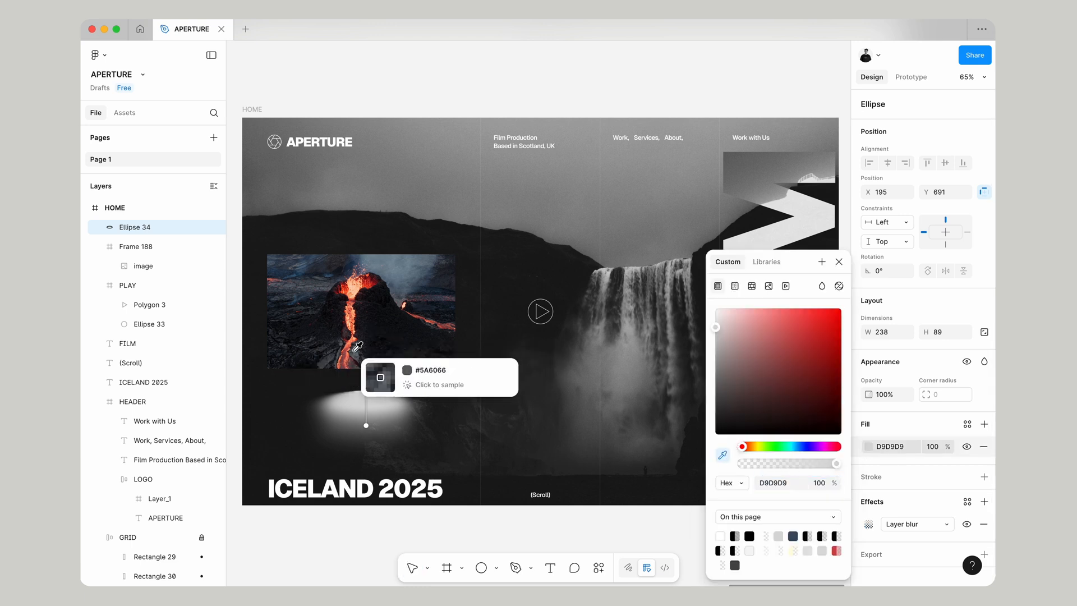
pyautogui.click(365, 412)
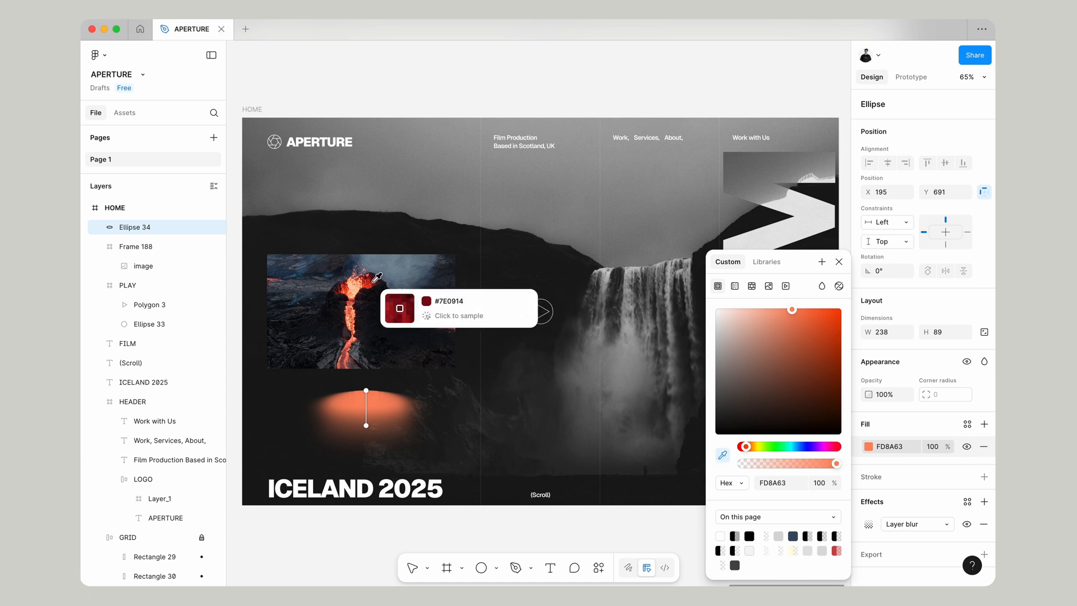
pyautogui.click(367, 287)
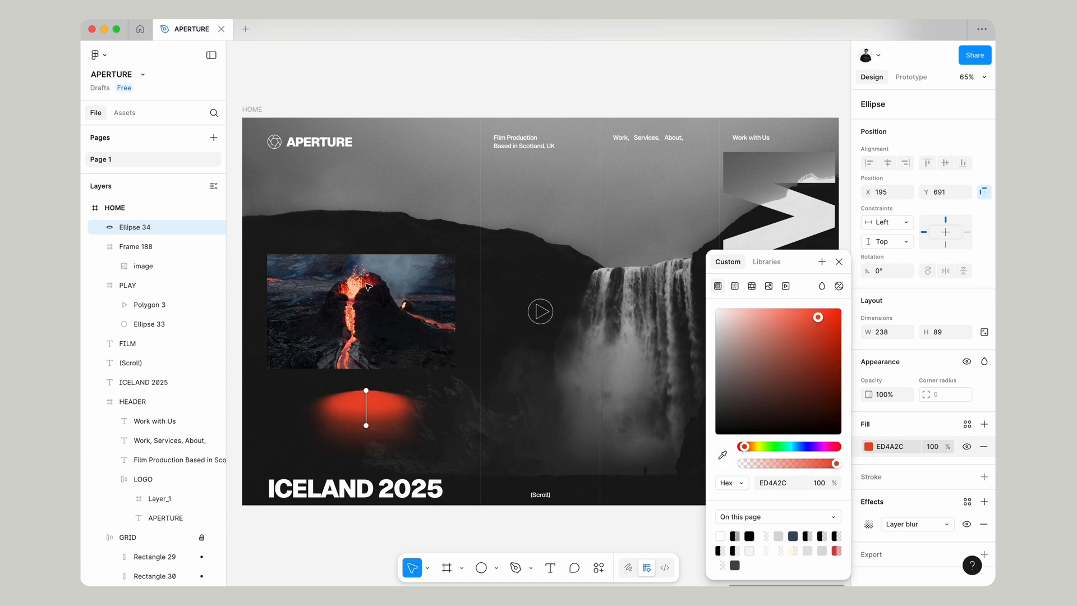
pyautogui.click(838, 262)
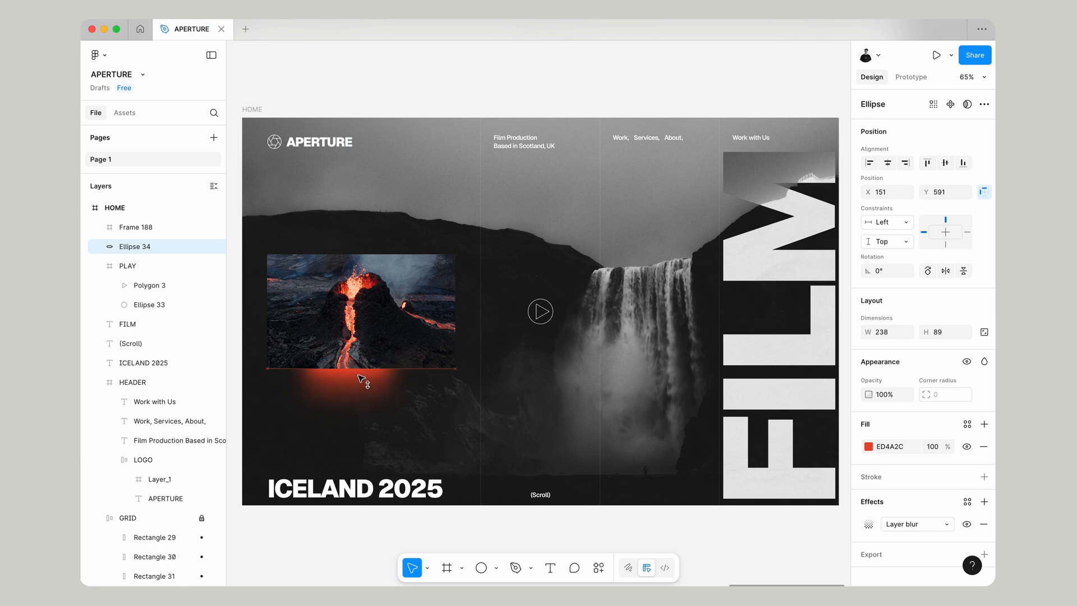
# Set the red glow's blend mode to Soft light and select the smaller glow ellipse
pyautogui.click(360, 366)
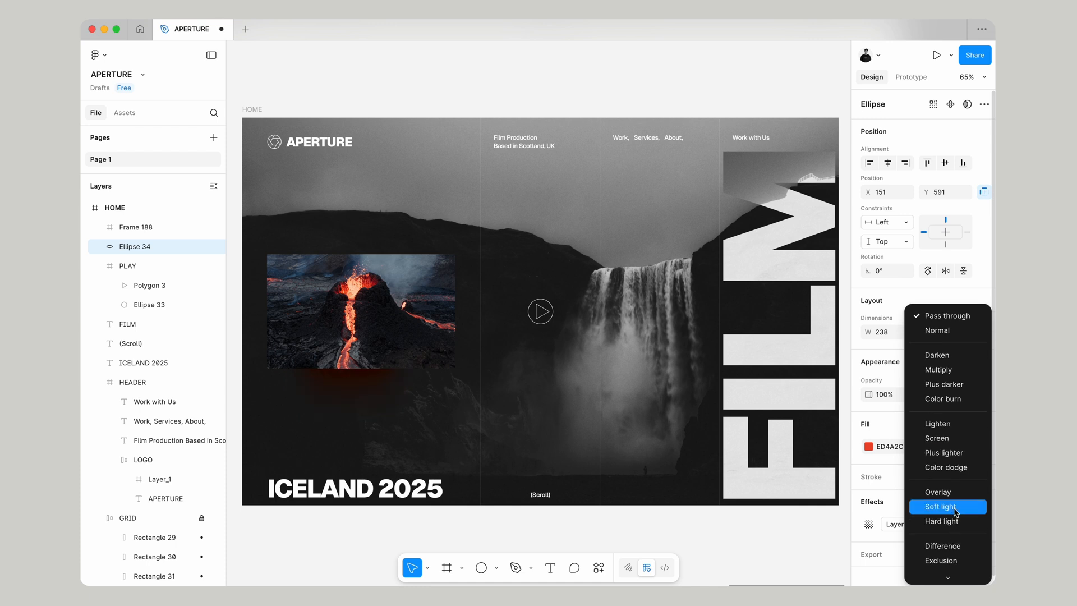
pyautogui.click(942, 507)
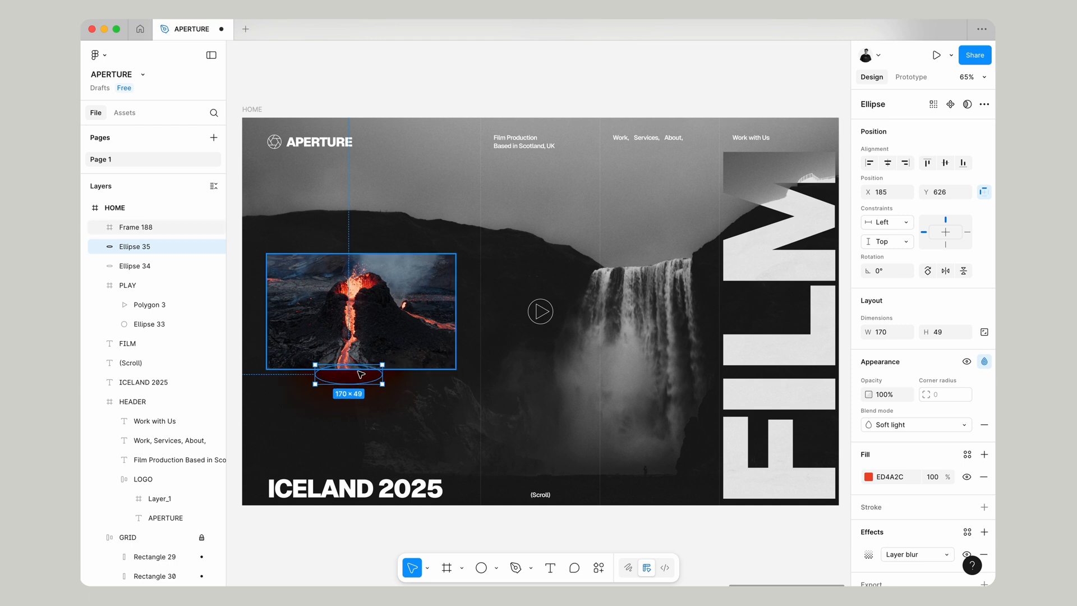
pyautogui.click(101, 227)
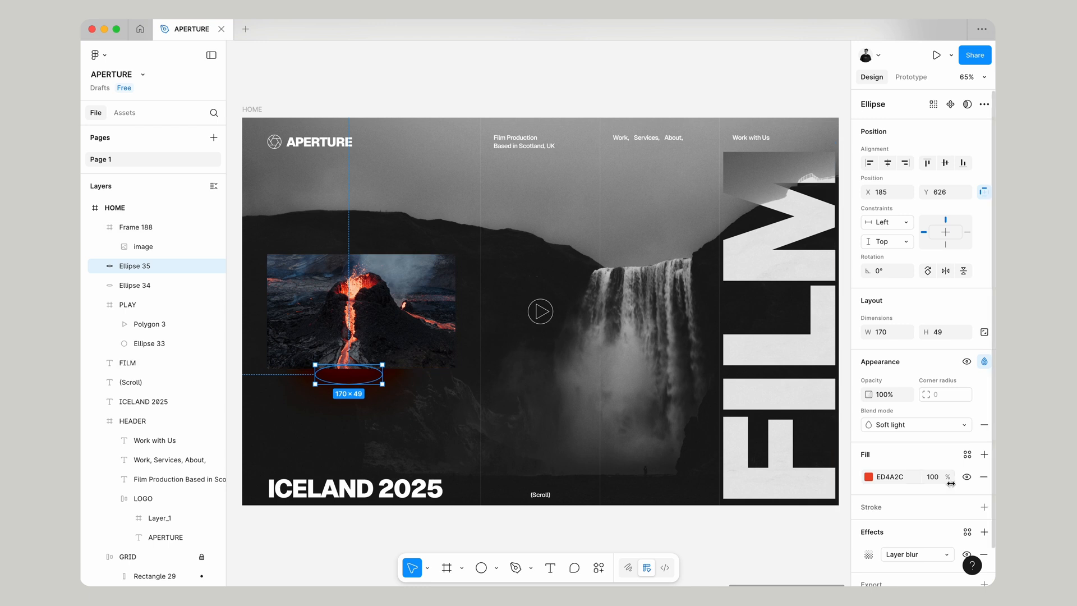
# Make Ellipse 35 fill FFB2B2 at 60% with Hard light blend and height 38
pyautogui.click(866, 476)
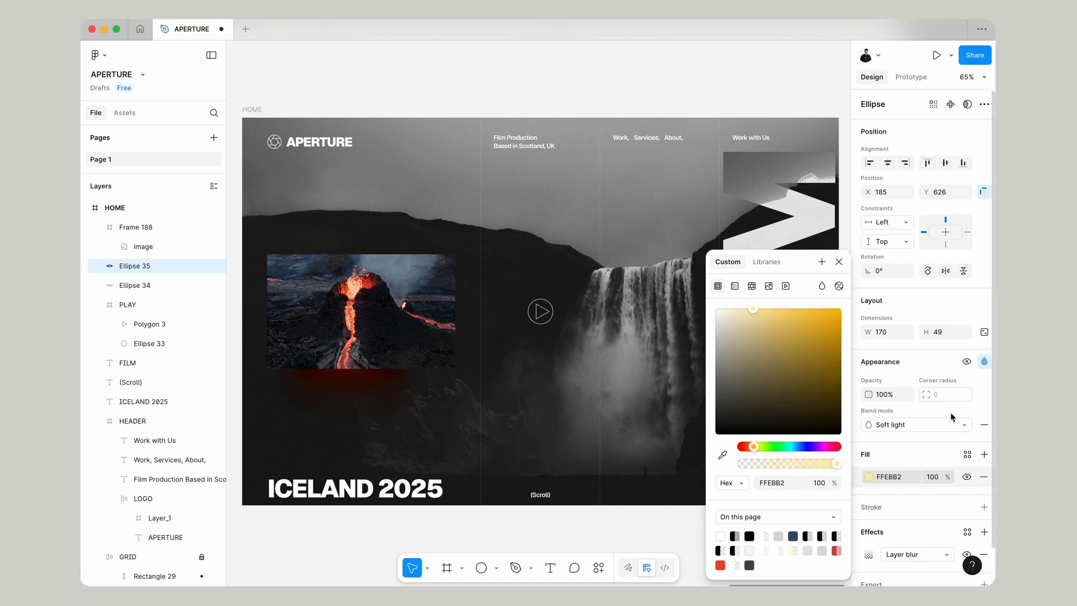
pyautogui.click(886, 424)
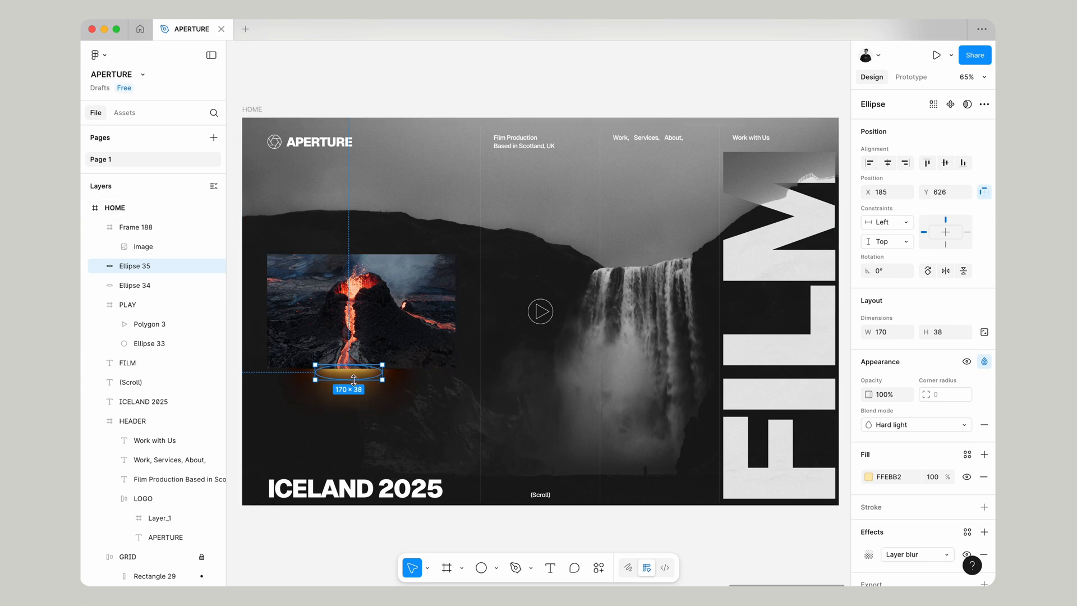
pyautogui.click(868, 477)
pyautogui.write('60')
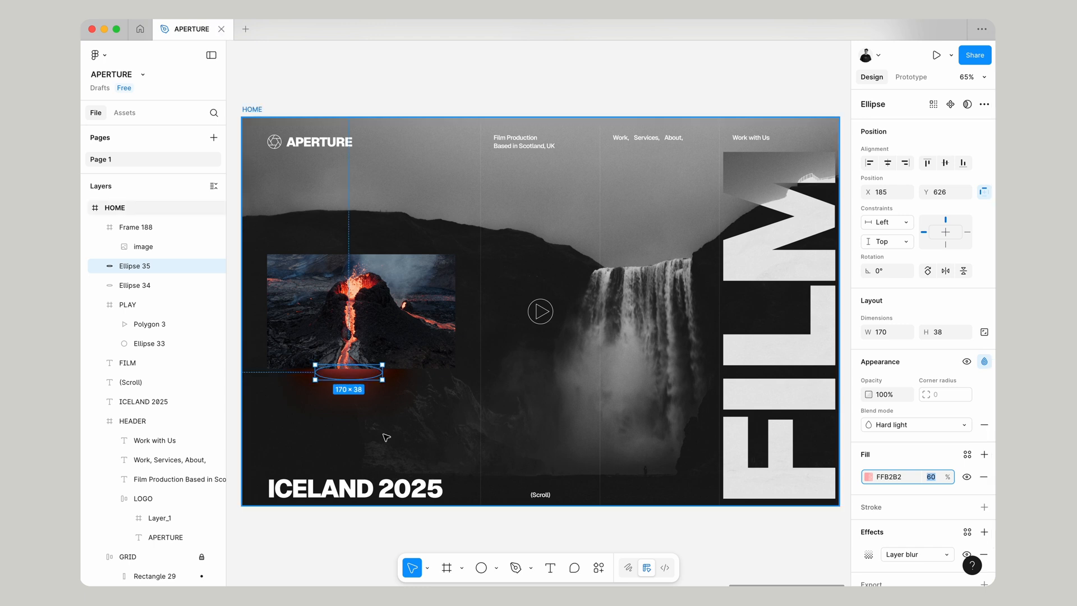
pyautogui.click(136, 285)
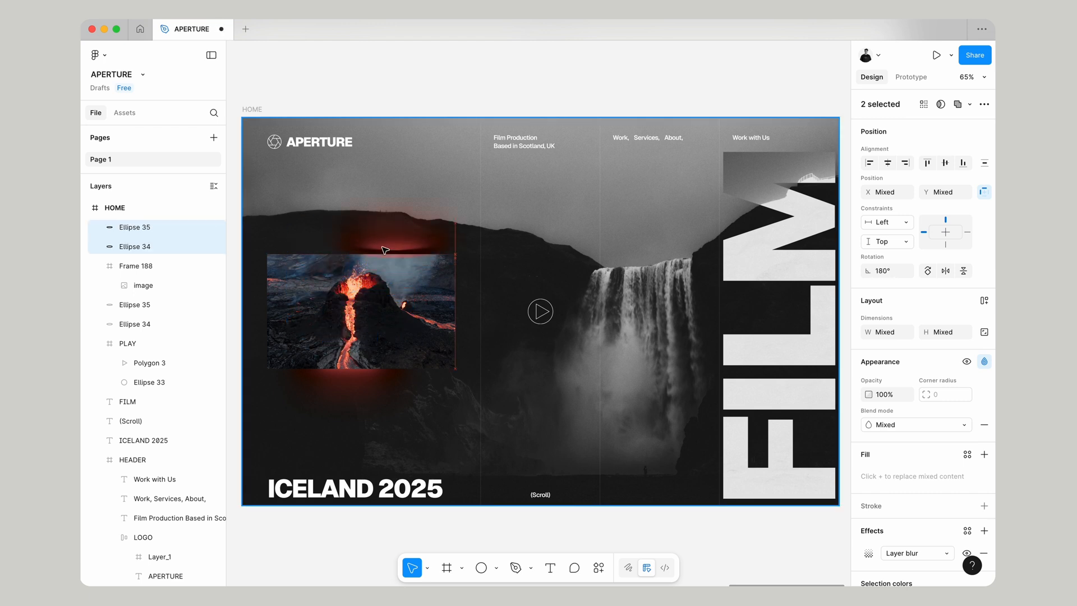
# Duplicate both glows, rotate them 180° to the photo's top edge, and select all four
pyautogui.click(135, 246)
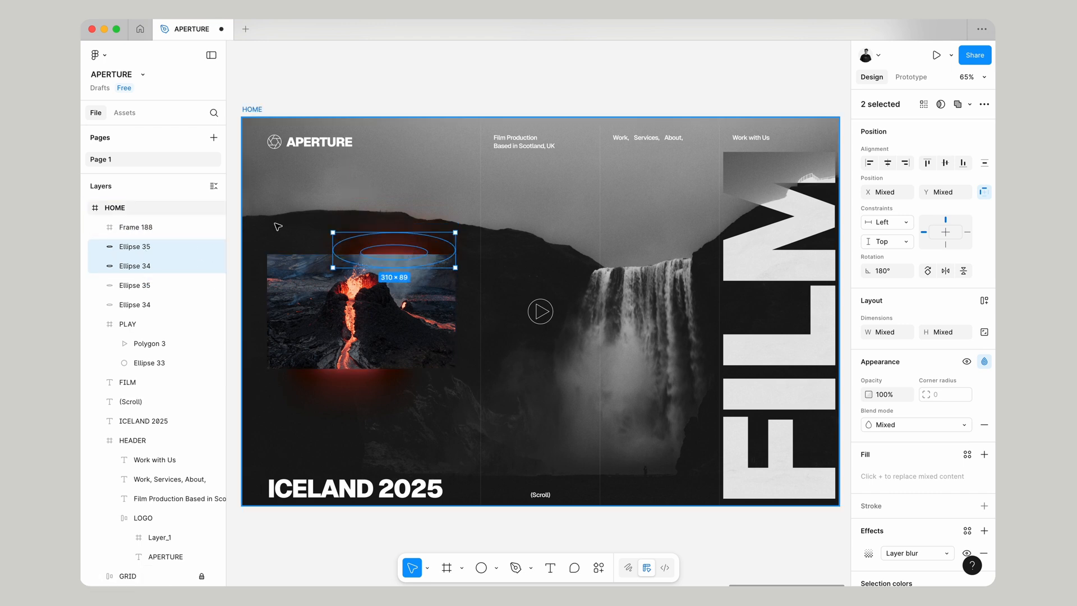
pyautogui.click(868, 529)
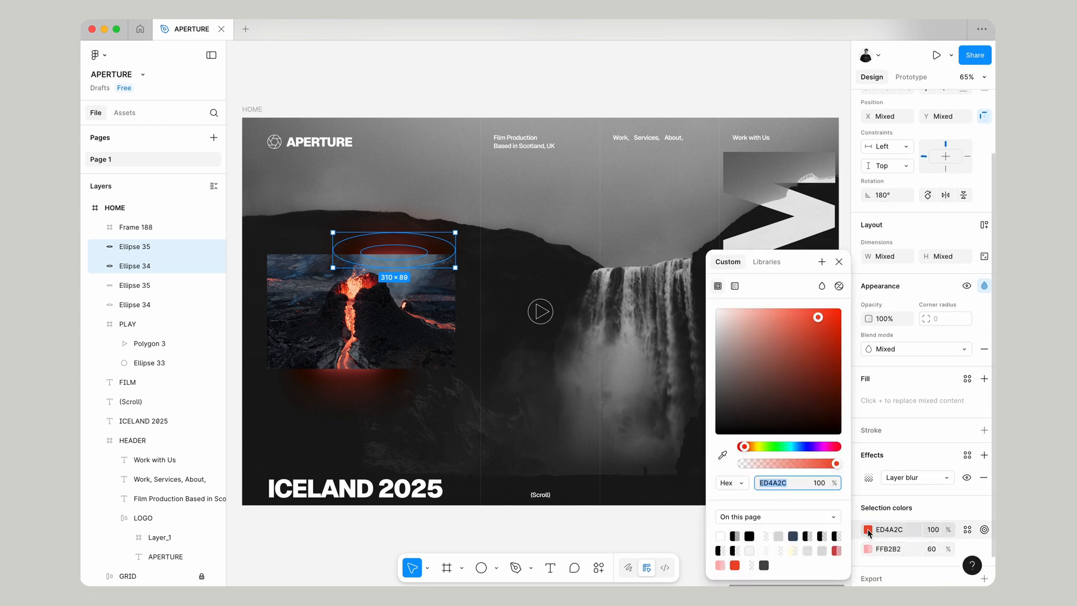
pyautogui.click(722, 456)
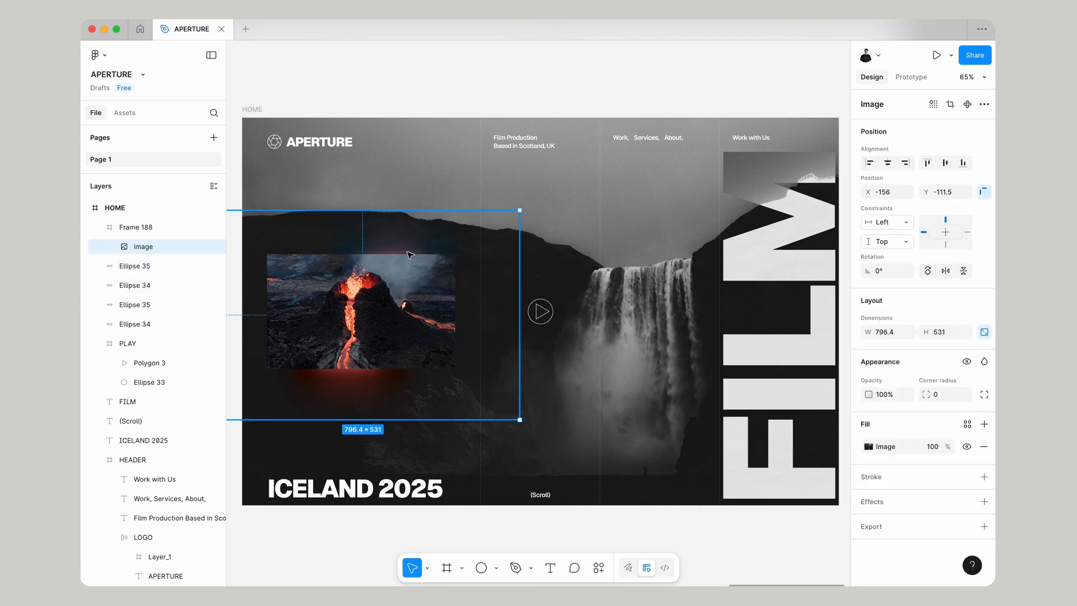
pyautogui.click(135, 266)
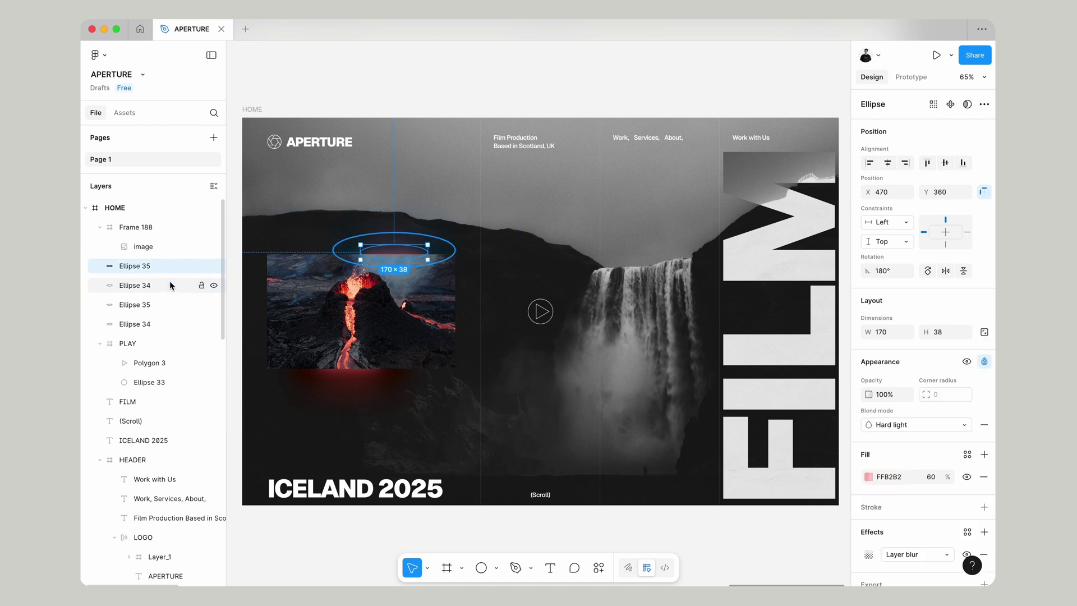
pyautogui.click(867, 477)
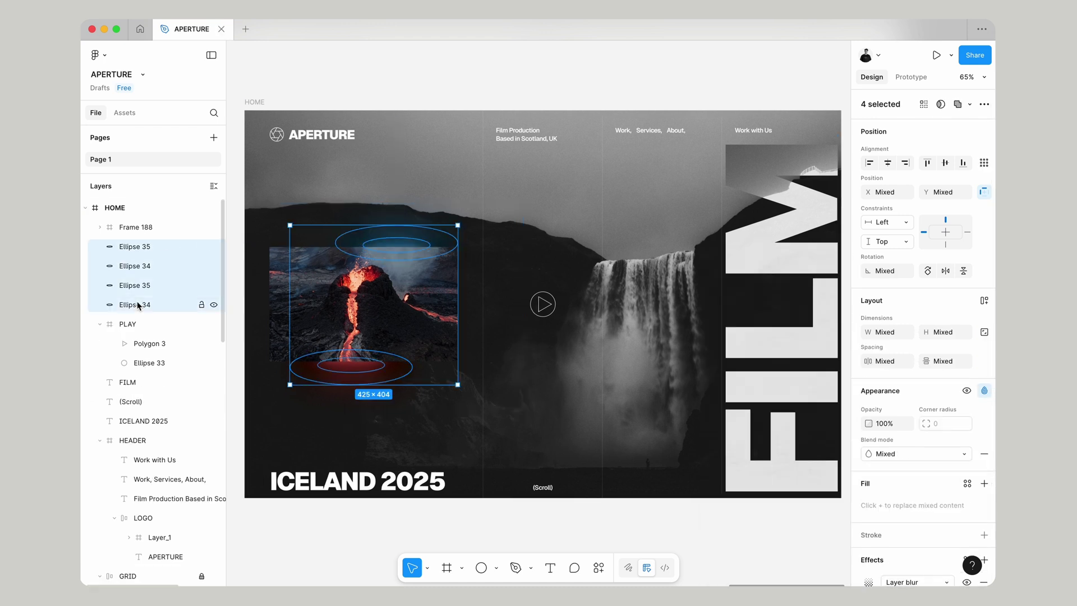
# Group the four ellipses with Cmd+G as GLOWS and rename Frame 188 to VIDEO BOX
pyautogui.press('cmd+g')
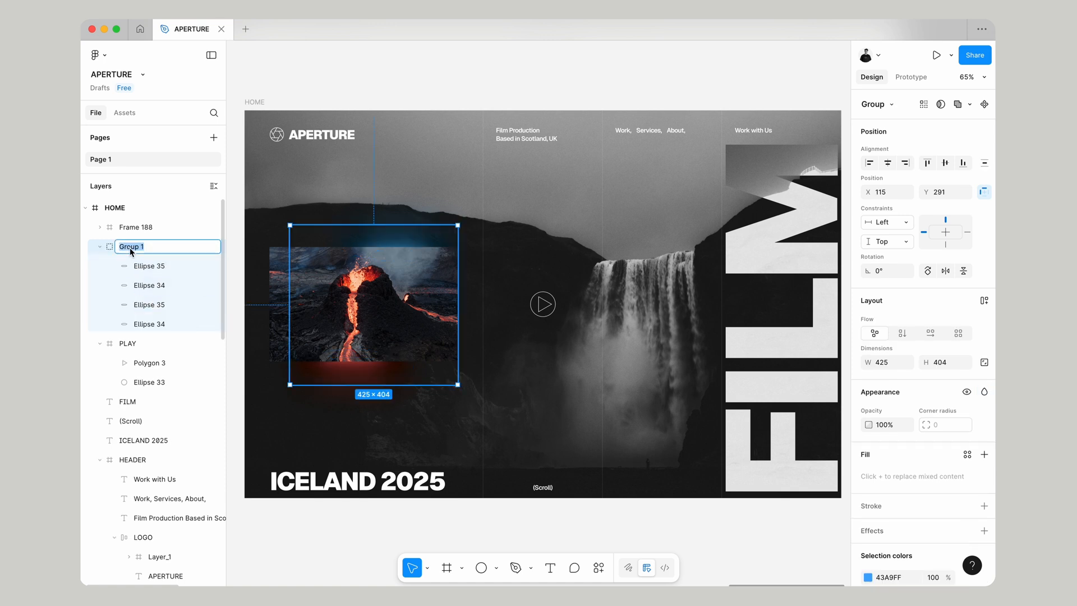
pyautogui.click(136, 227)
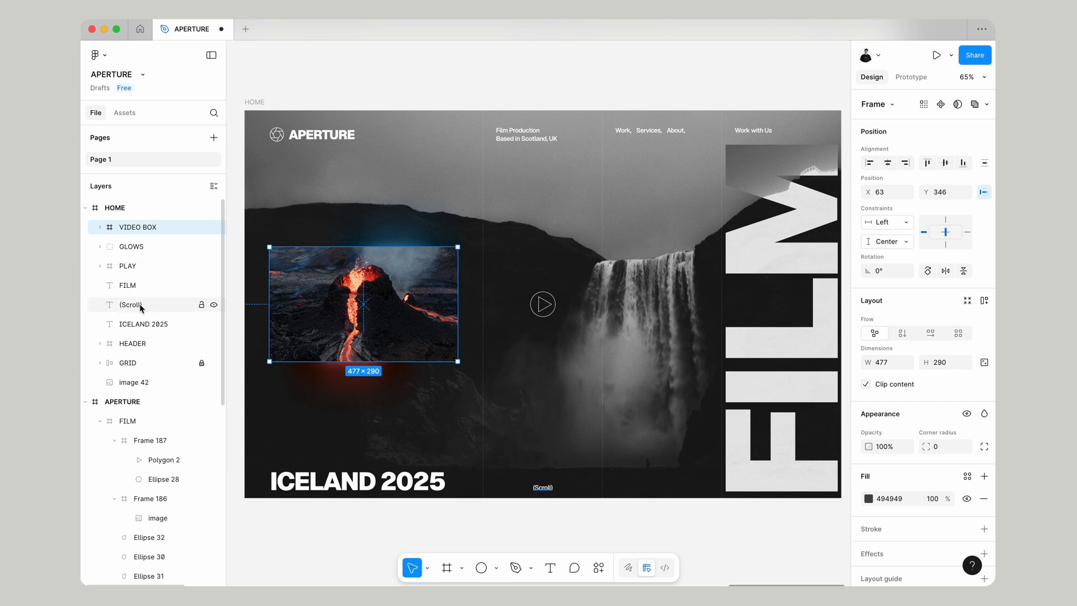
pyautogui.click(529, 89)
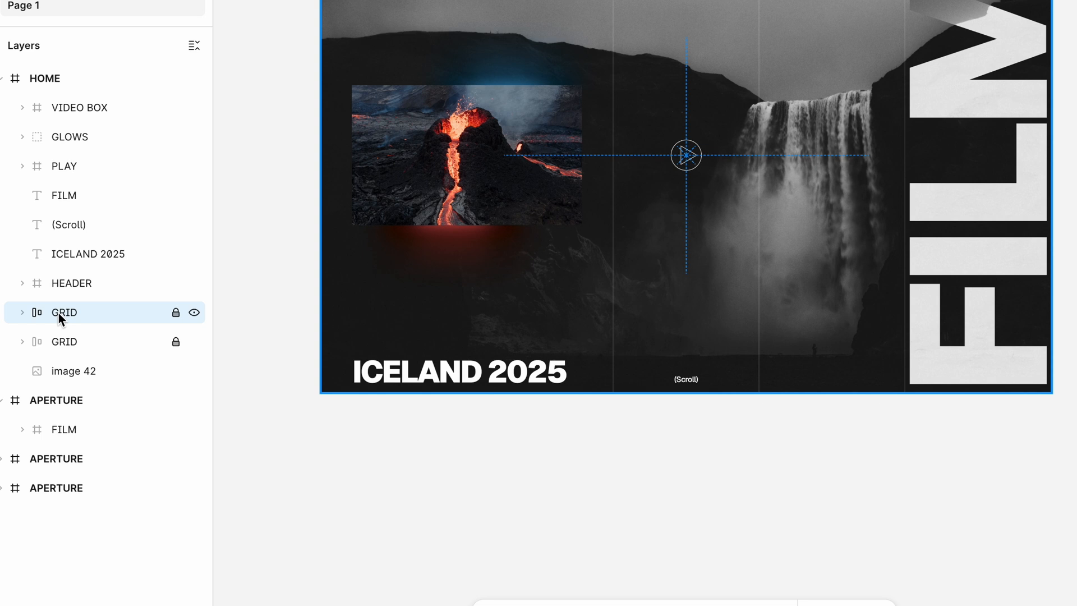
# Inspect the GRID rectangles' light grey fill and the GRID frame's 15% opacity
pyautogui.rightClick(64, 312)
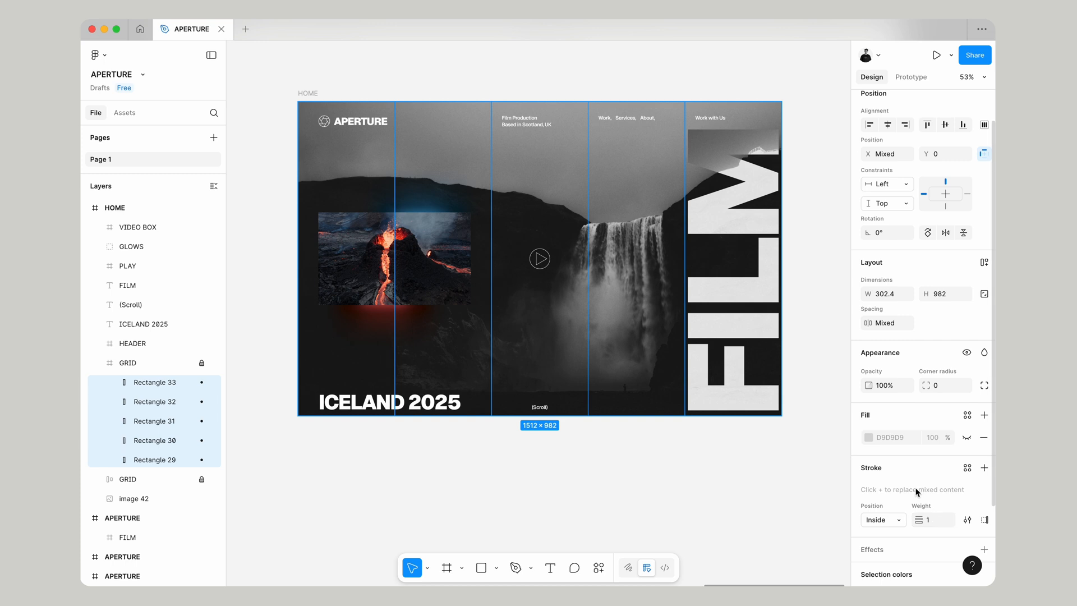
pyautogui.scroll(-3)
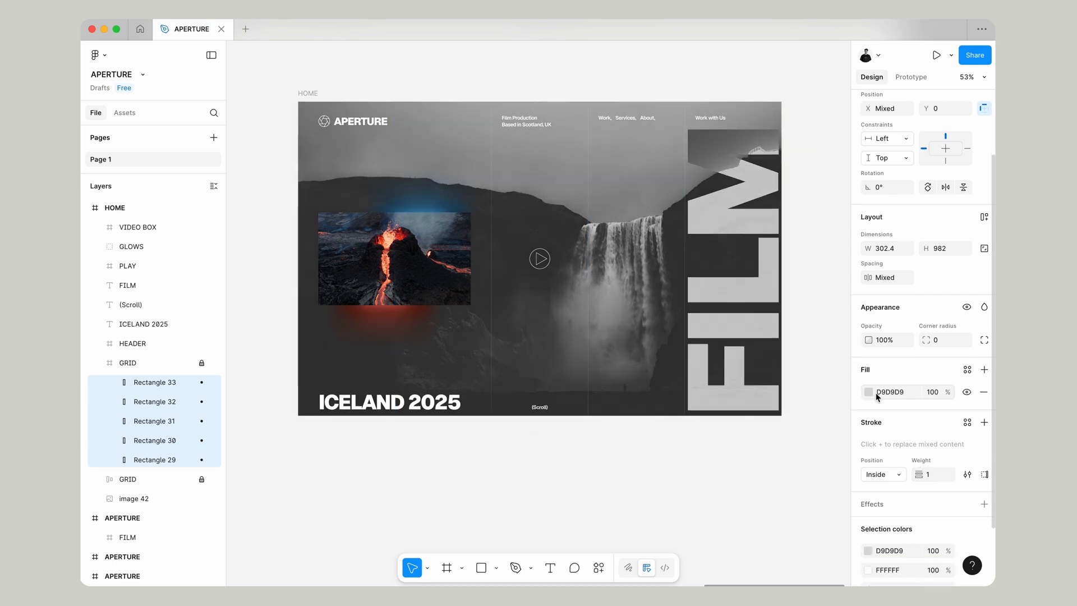
pyautogui.click(868, 392)
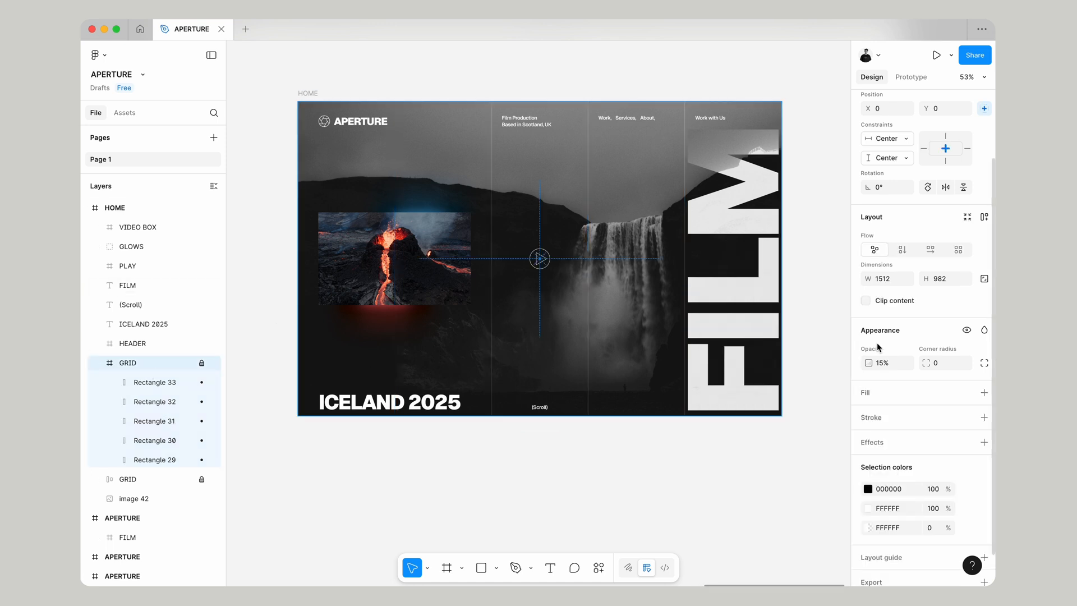
pyautogui.click(887, 363)
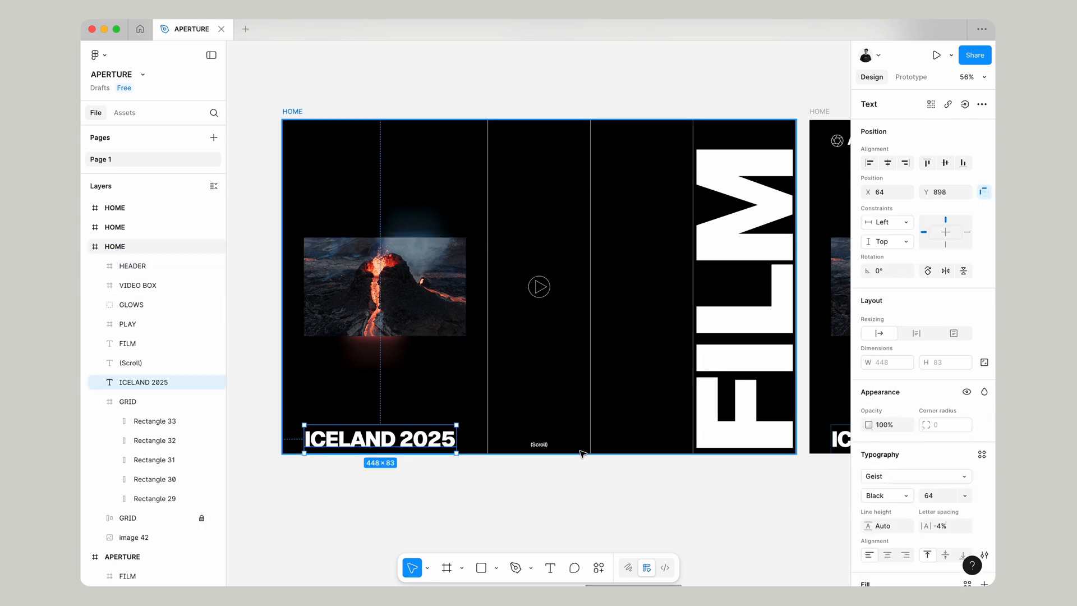
# Push ICELAND 2025, (Scroll), FILM and VIDEO BOX off-frame and set GLOWS to 0% opacity
pyautogui.click(129, 363)
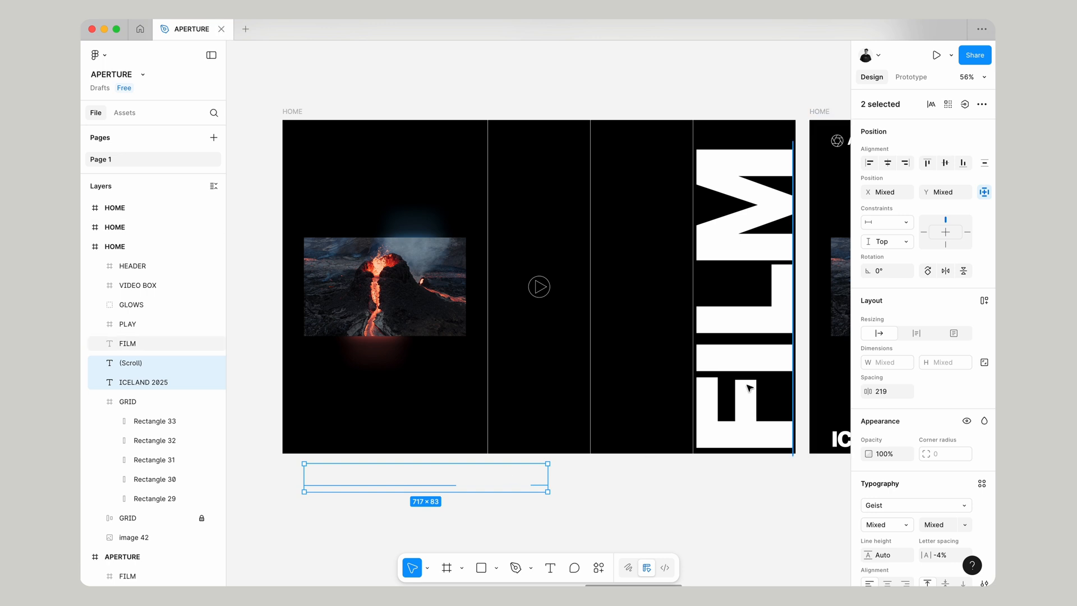
pyautogui.click(127, 343)
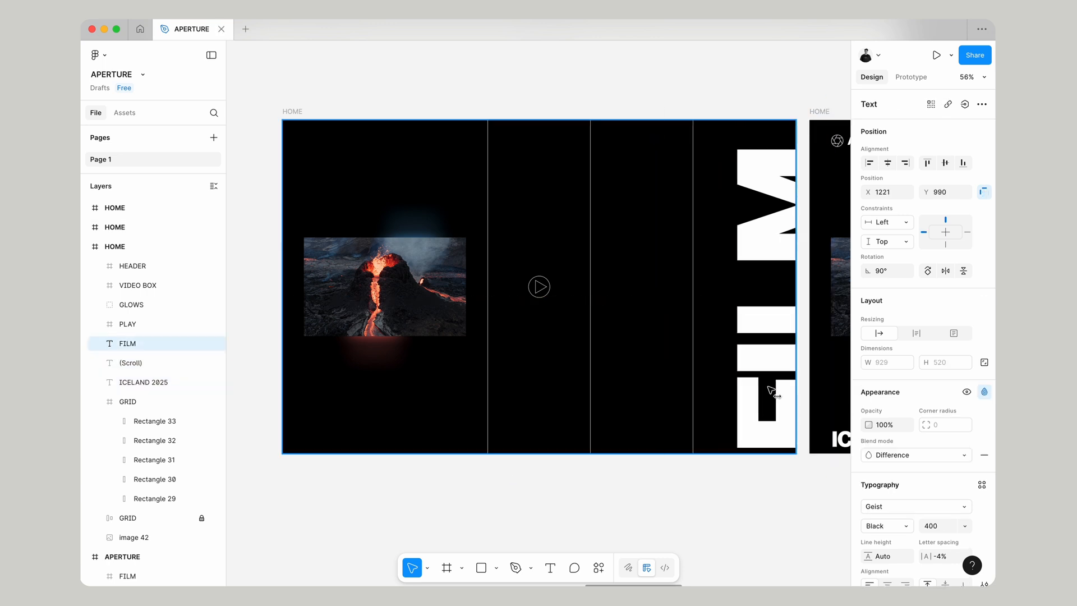
pyautogui.click(130, 304)
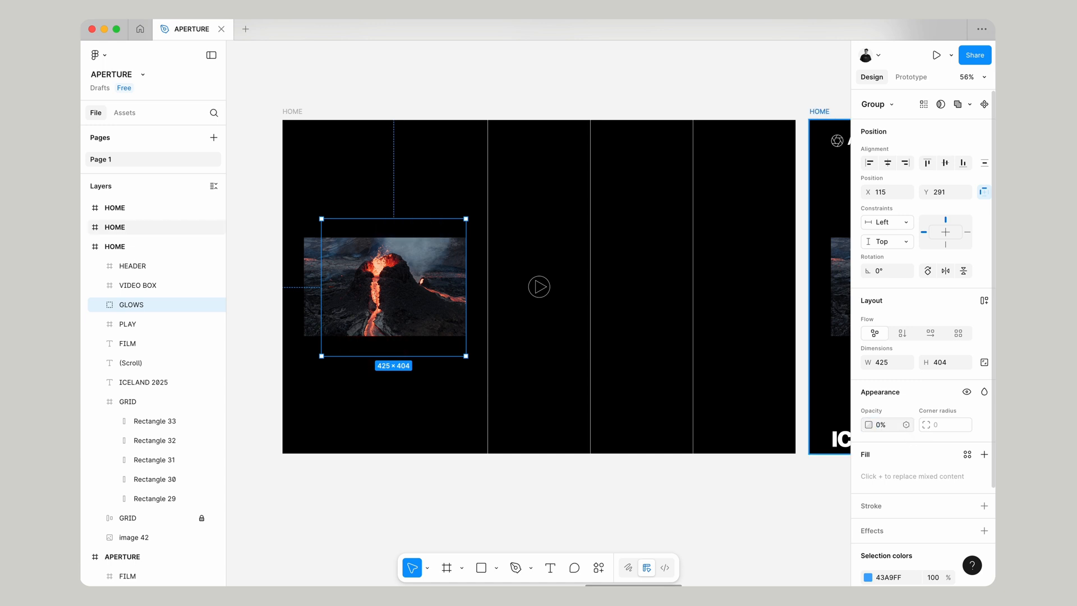
pyautogui.click(138, 284)
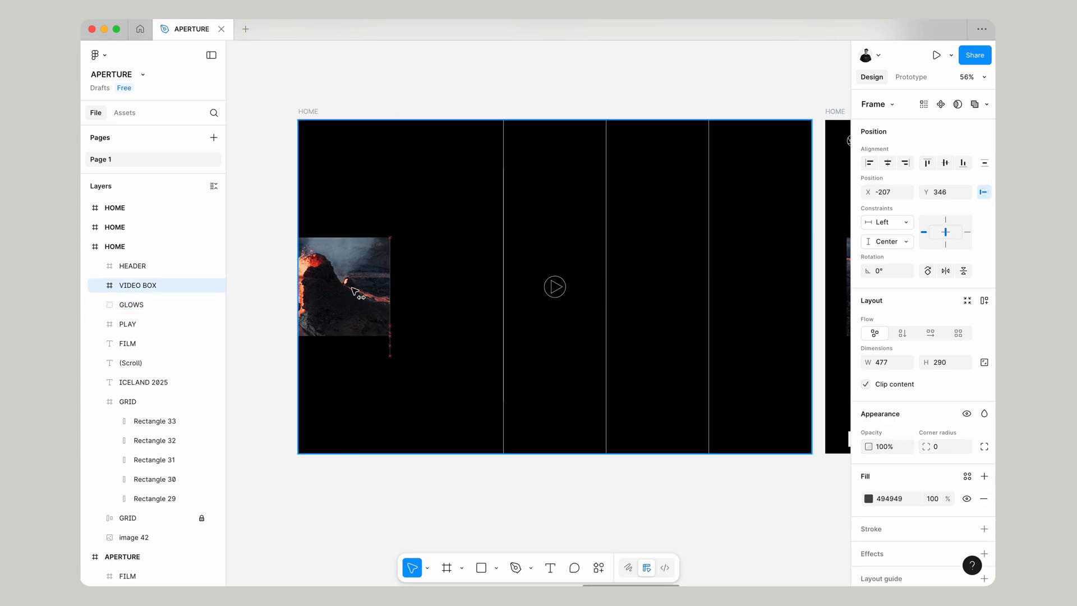
pyautogui.click(486, 85)
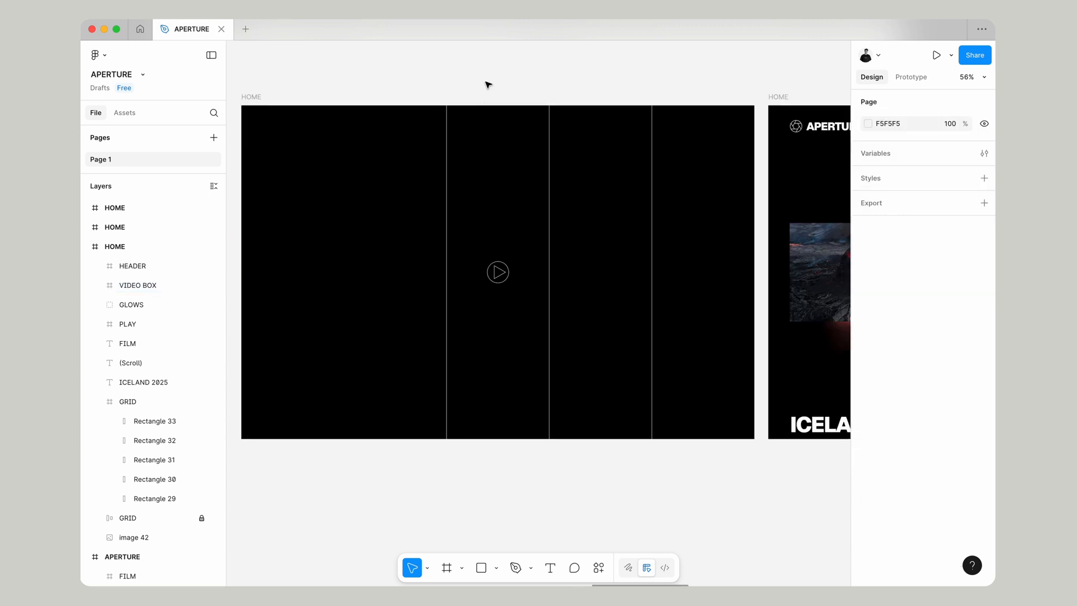
# Scale the PLAY icon down to 0.02x
pyautogui.click(497, 272)
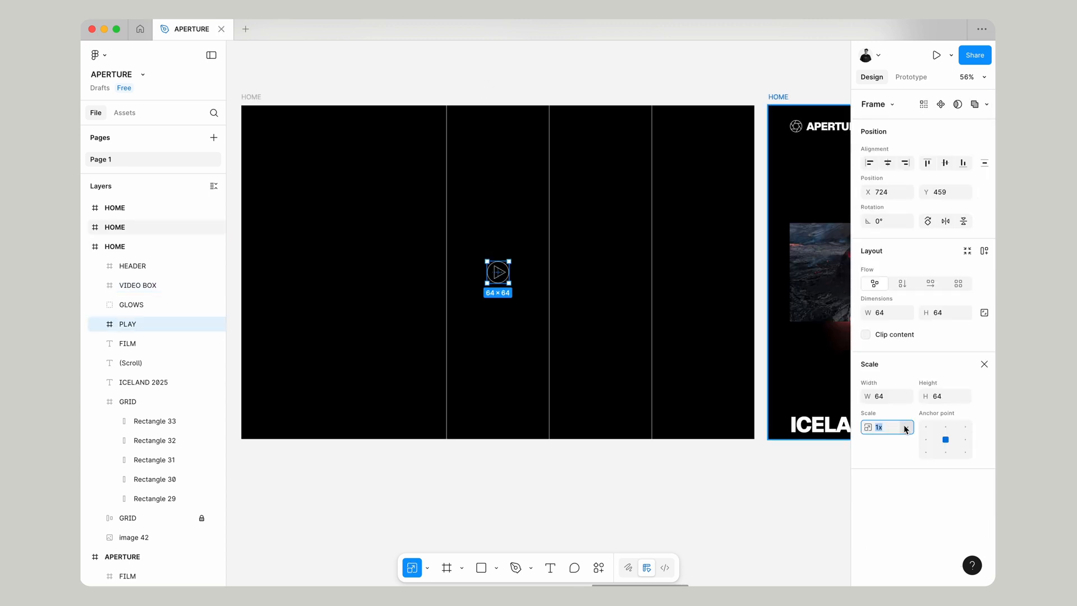
pyautogui.write('0.02')
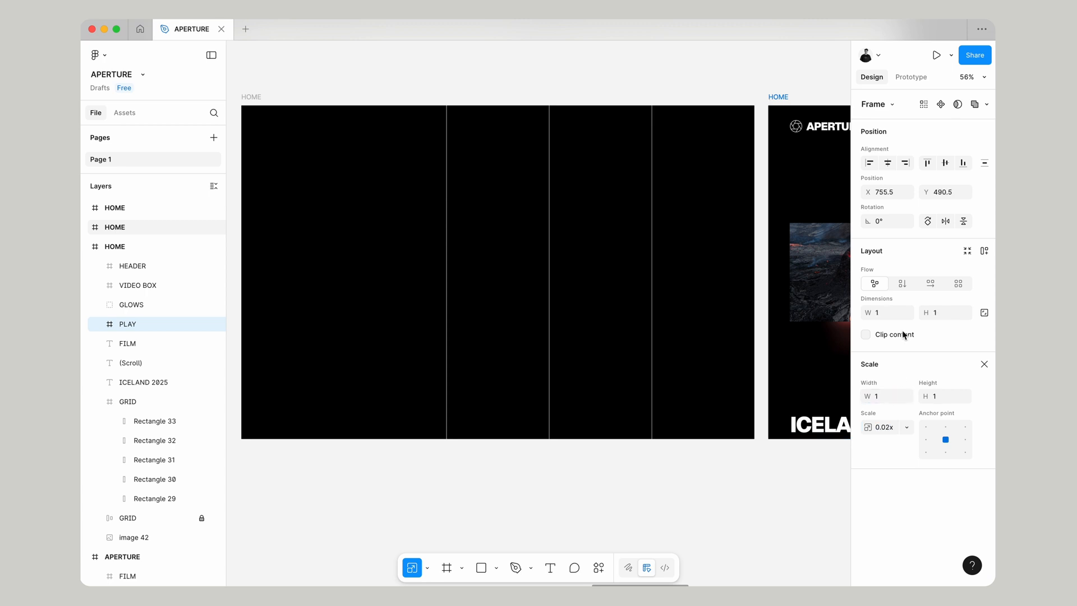
pyautogui.click(983, 364)
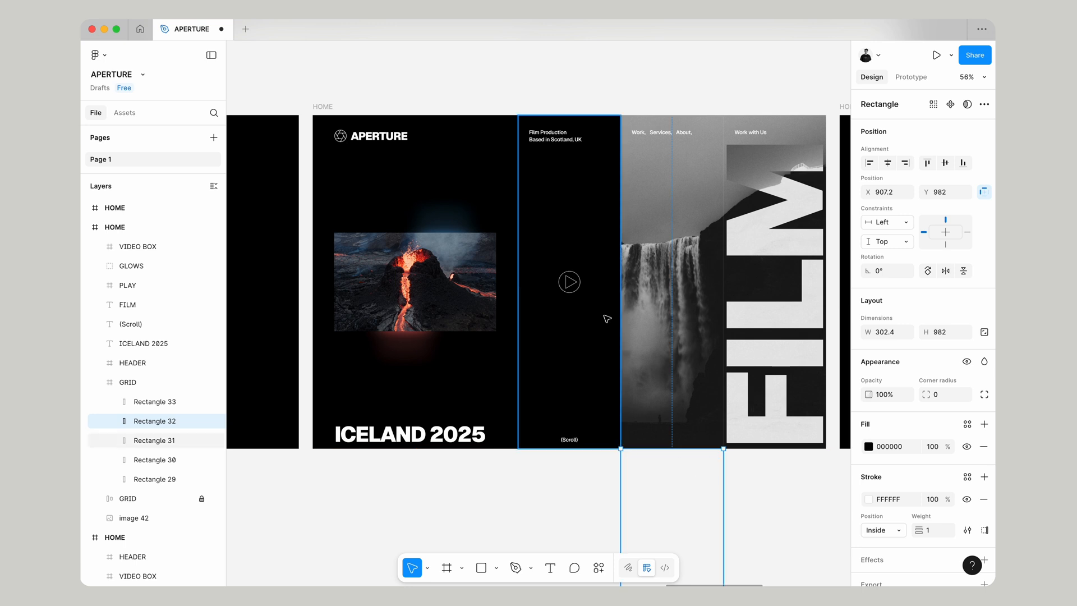
# Move black grid Rectangles 29–32 out of the frame and nest HEADER inside HOME
pyautogui.click(154, 441)
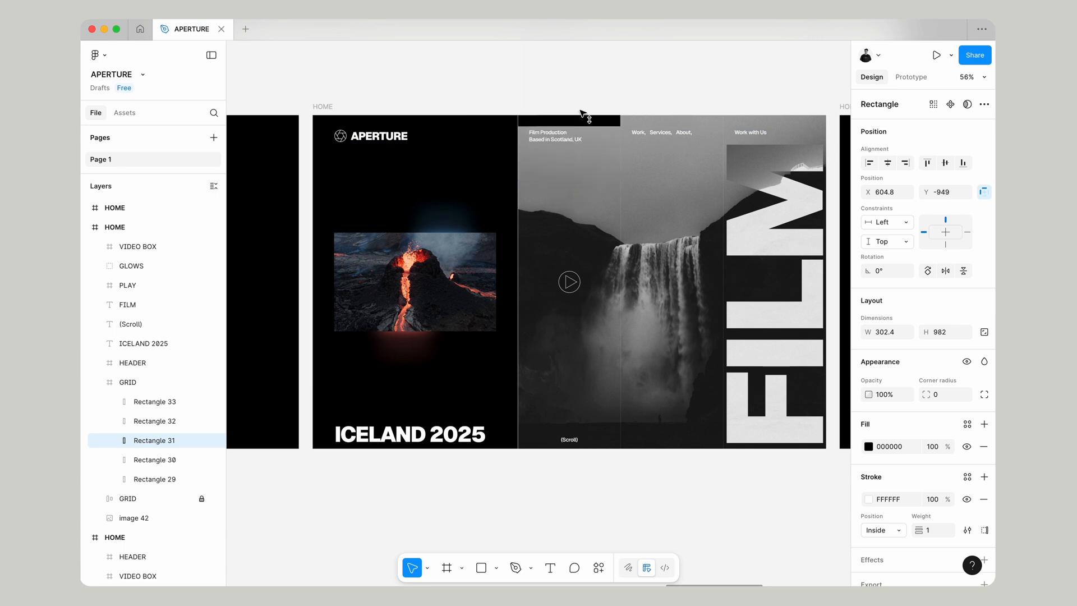
pyautogui.click(155, 459)
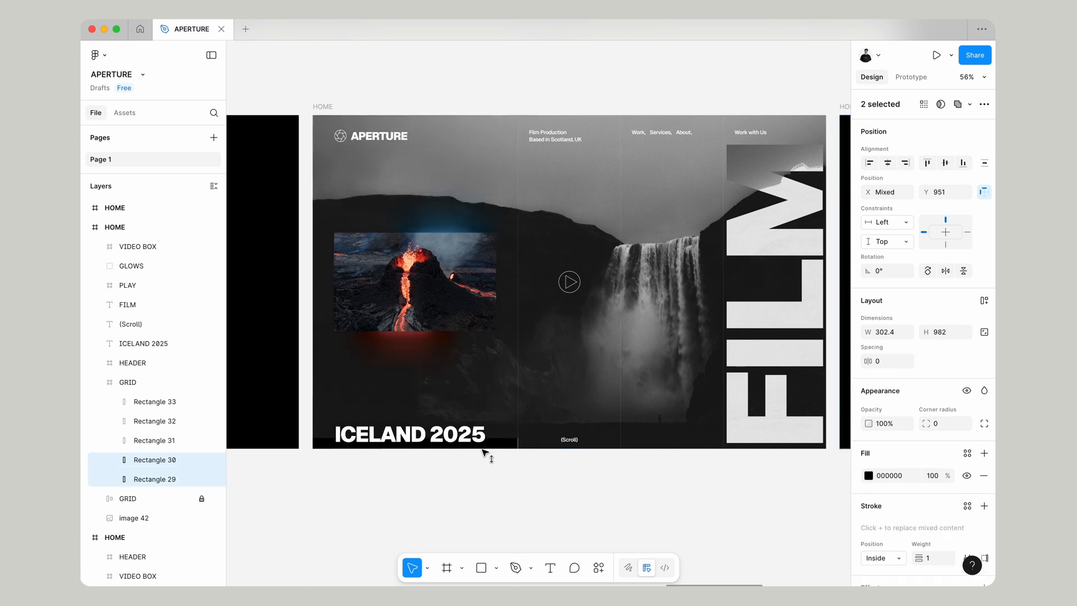
pyautogui.click(132, 363)
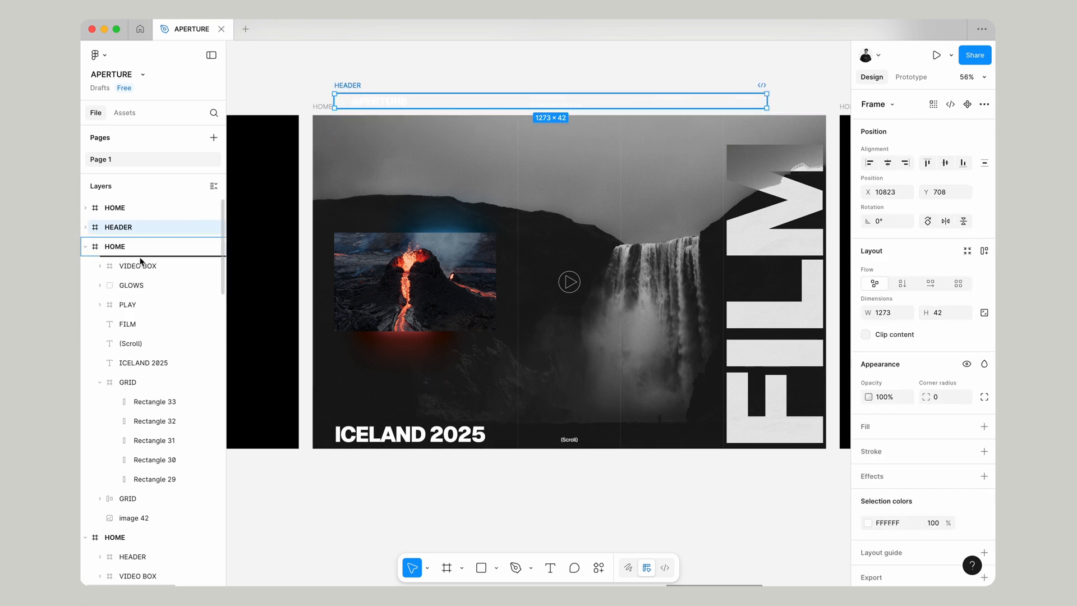
pyautogui.click(129, 342)
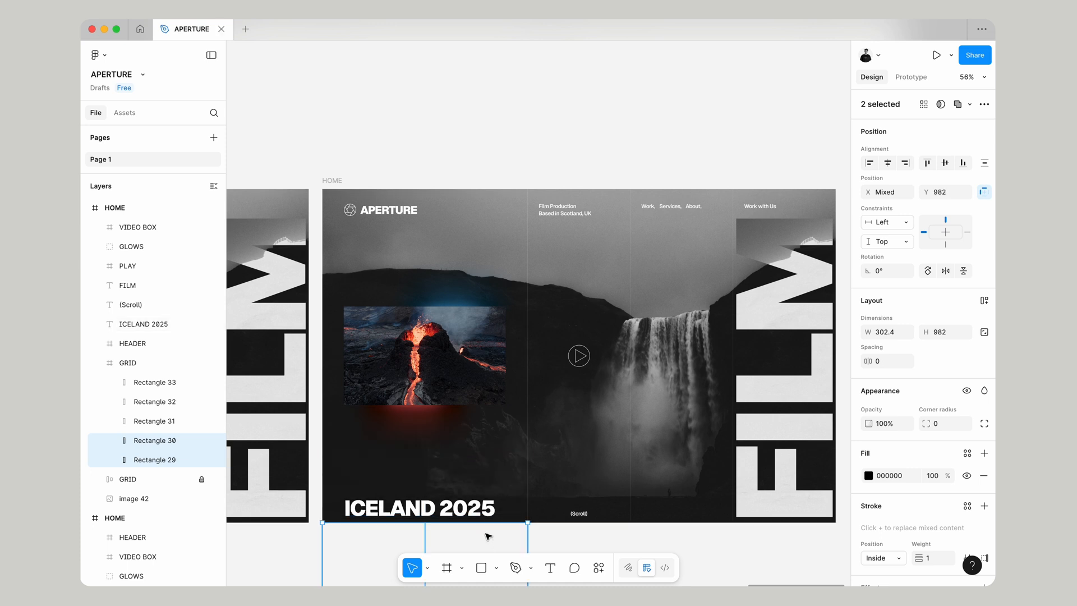
pyautogui.click(911, 77)
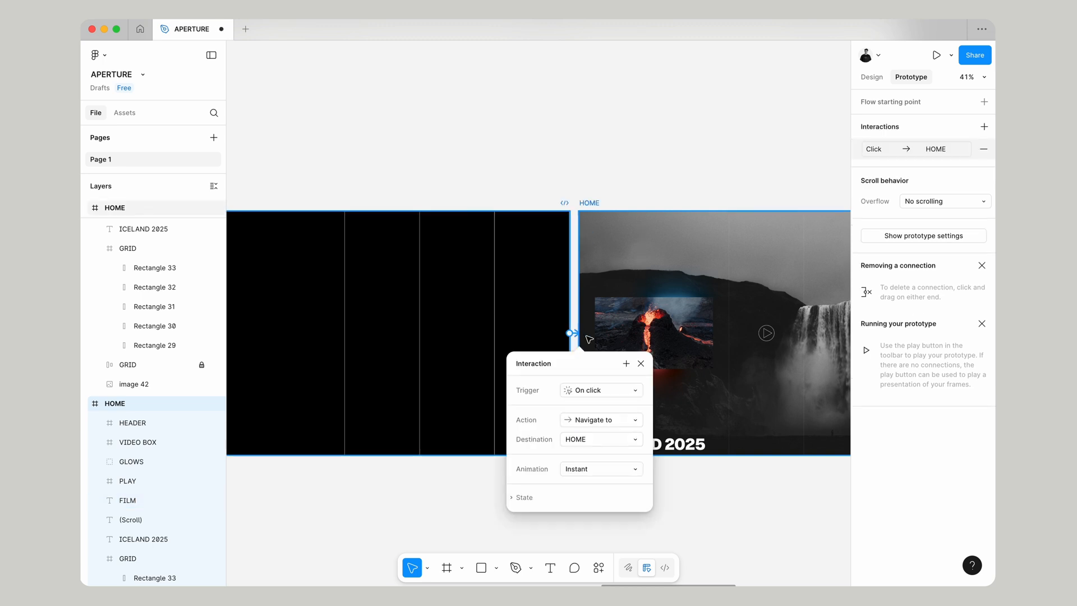
# Set the first link to After delay 1ms with 2000ms Smart animate and smoother easing
pyautogui.click(599, 390)
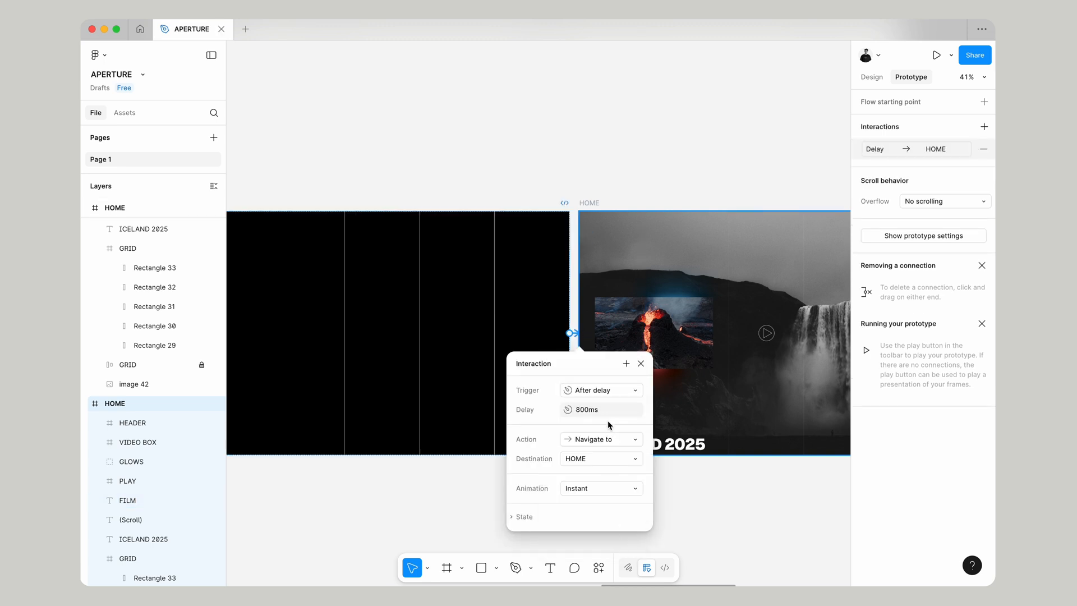
pyautogui.click(599, 487)
pyautogui.write('2')
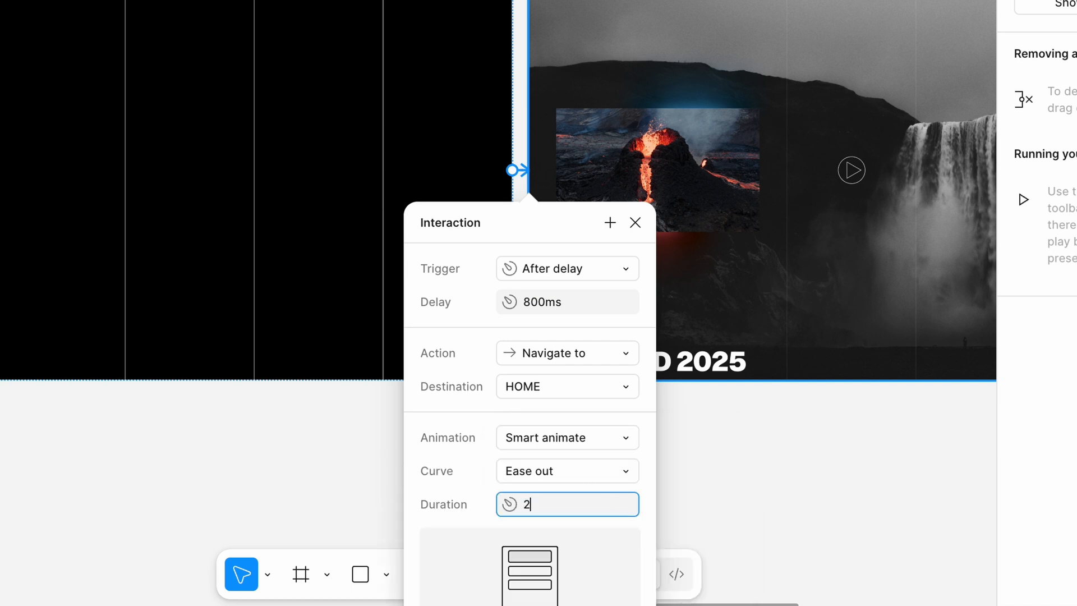
pyautogui.write('000ms')
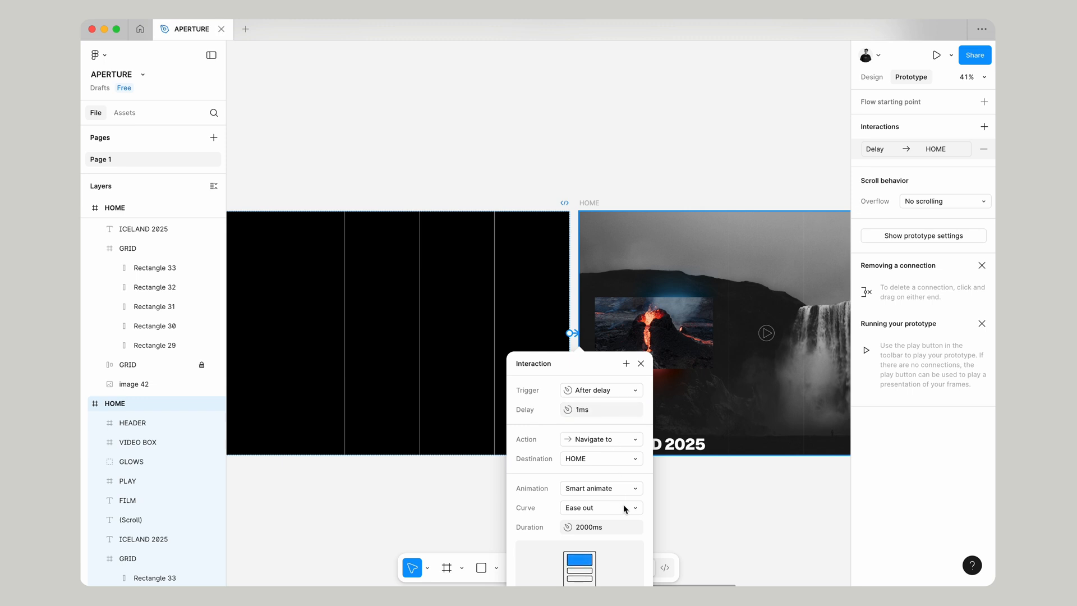
pyautogui.click(598, 507)
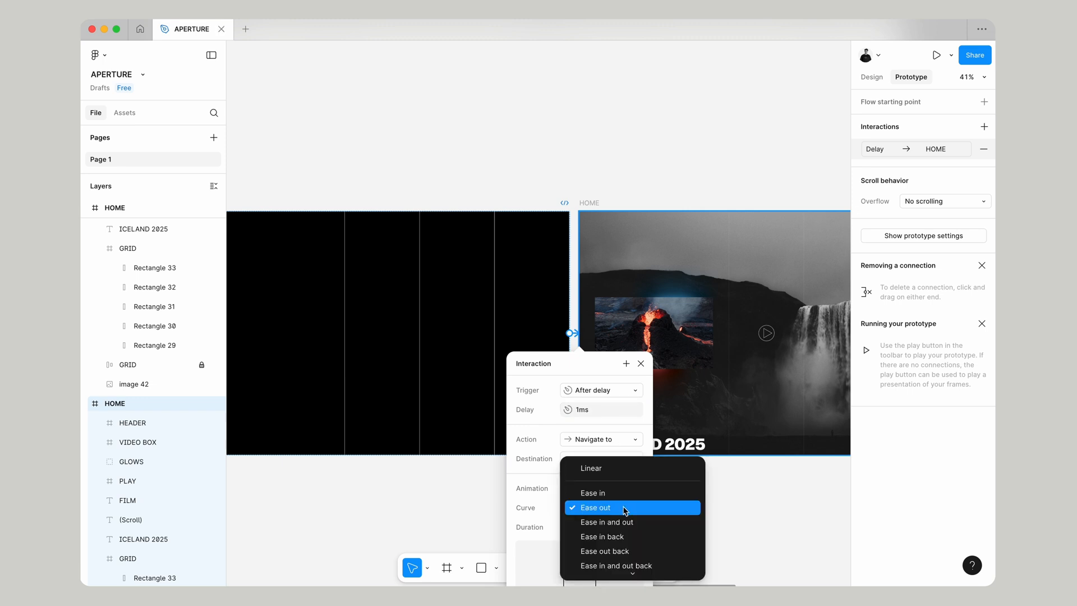
pyautogui.click(606, 522)
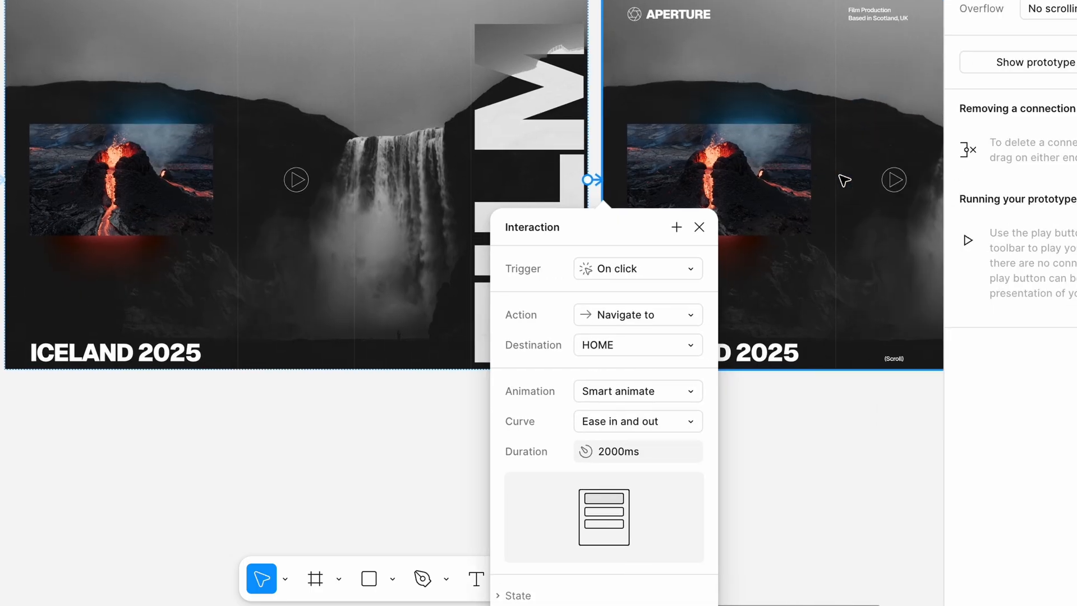
# Change the second link's trigger to After delay 1ms and duration to 500ms
pyautogui.click(636, 269)
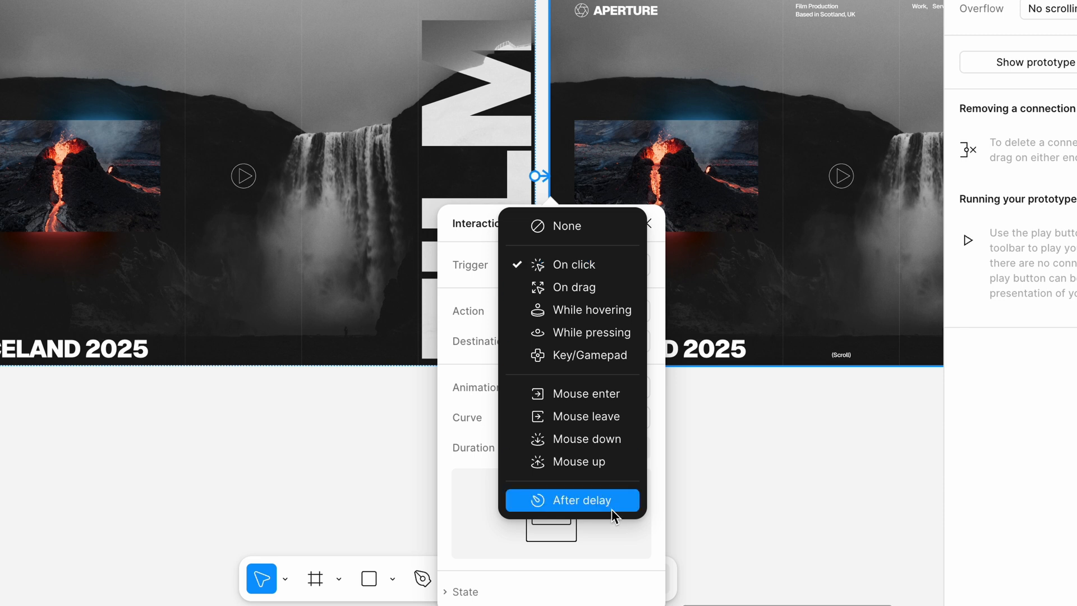
pyautogui.click(570, 499)
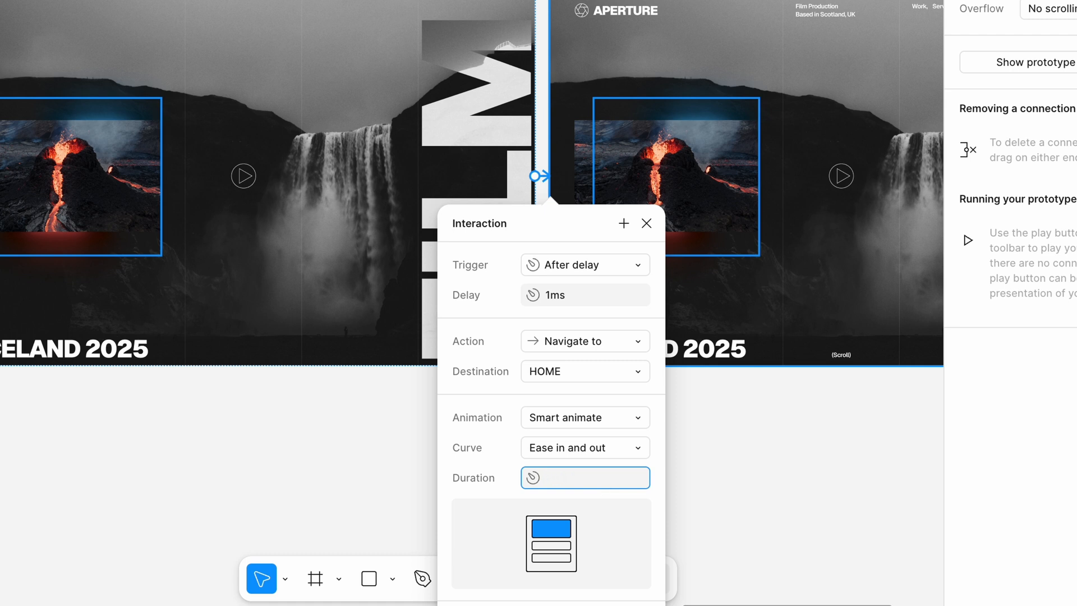
pyautogui.write('500')
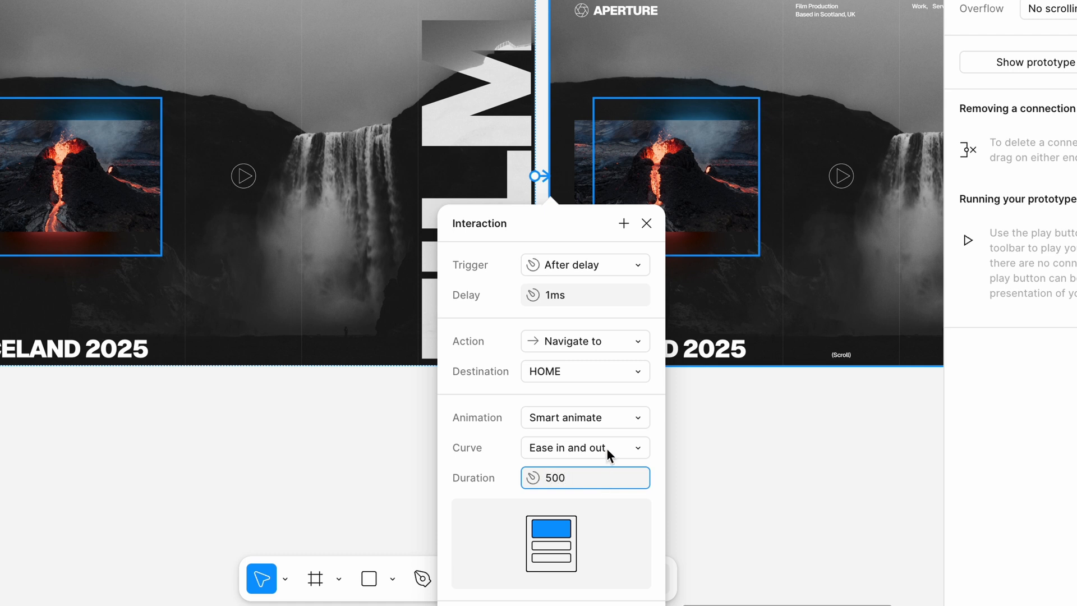